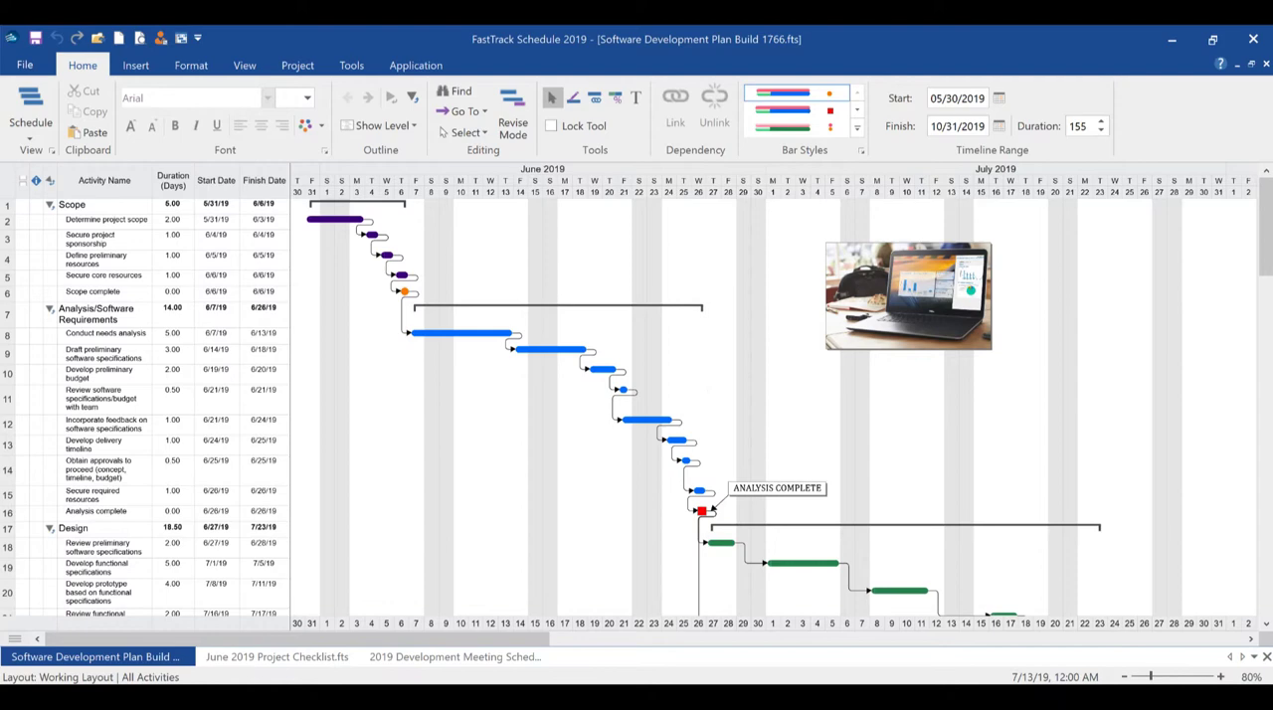
Preview the calendar and resource work usage views, then return to the Gantt view.
left_click(244, 64)
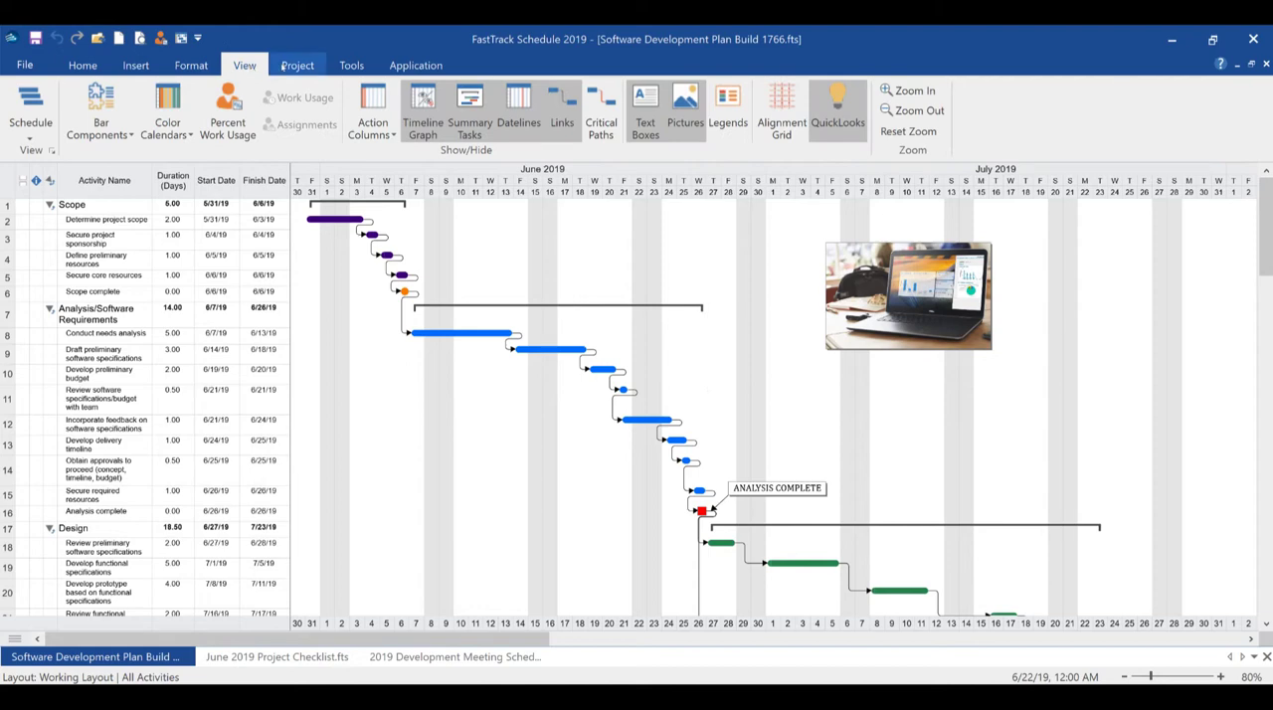
left_click(351, 65)
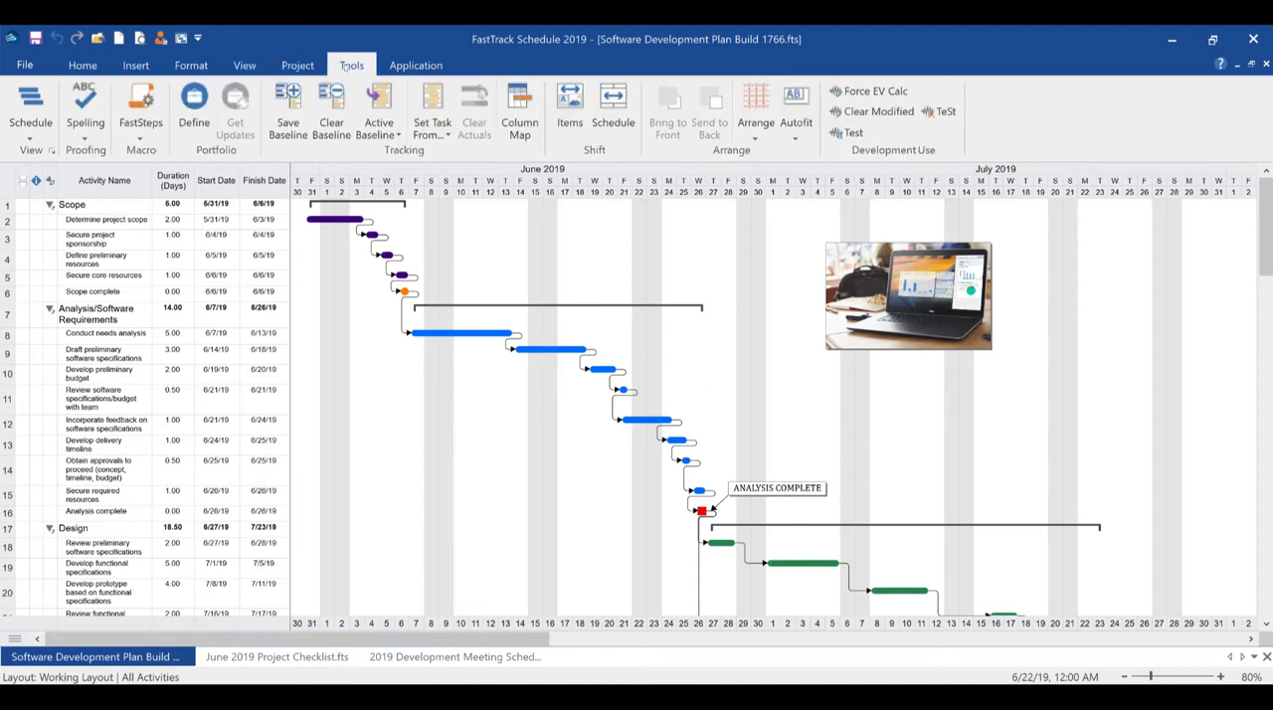
left_click(31, 109)
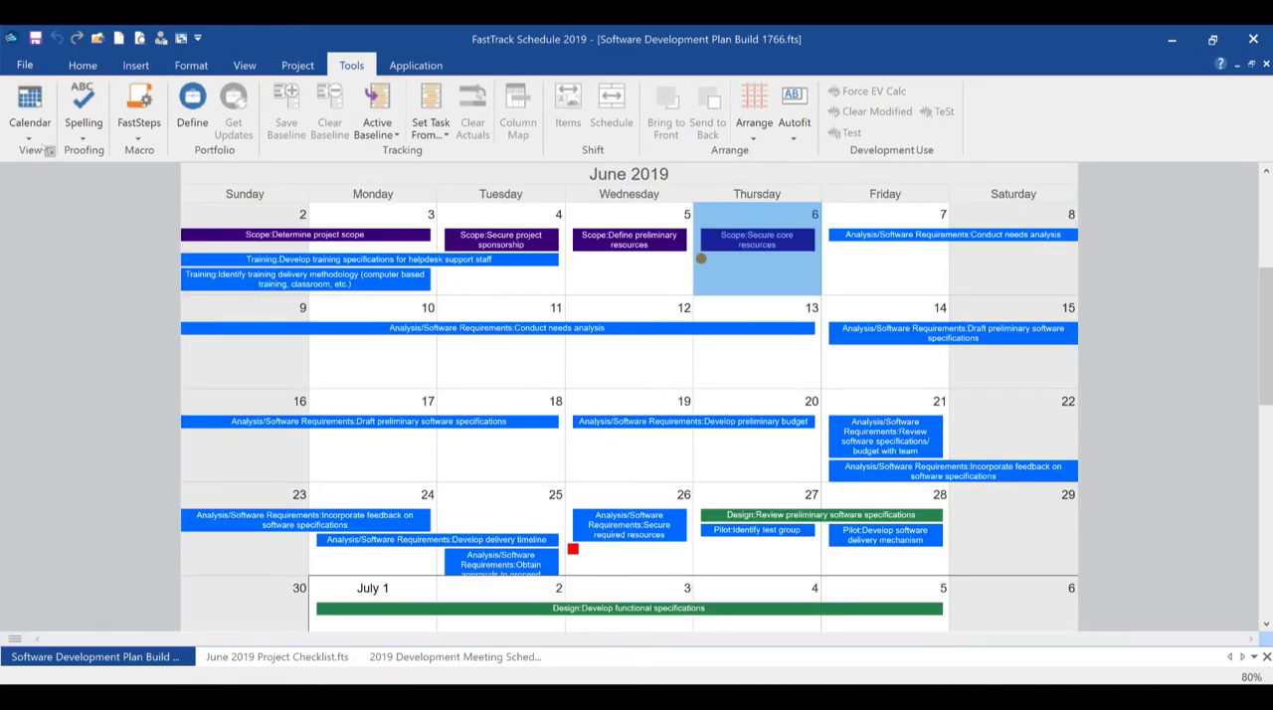
left_click(30, 109)
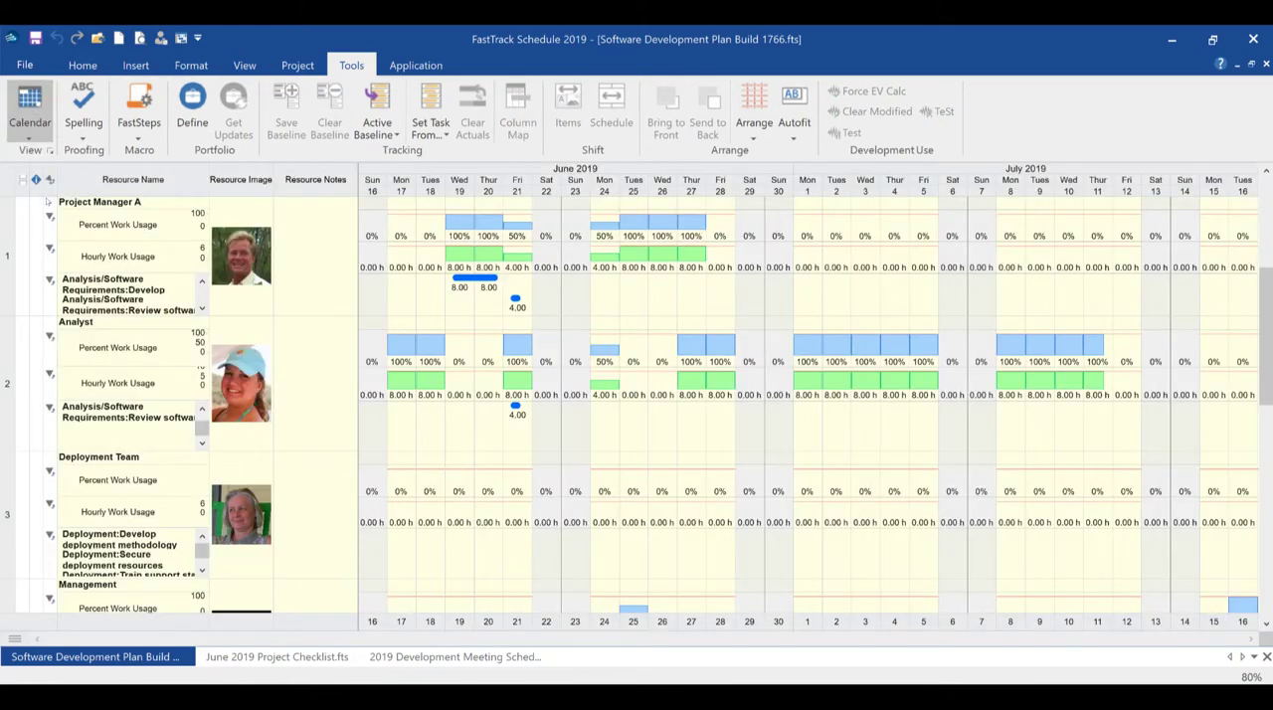
left_click(30, 109)
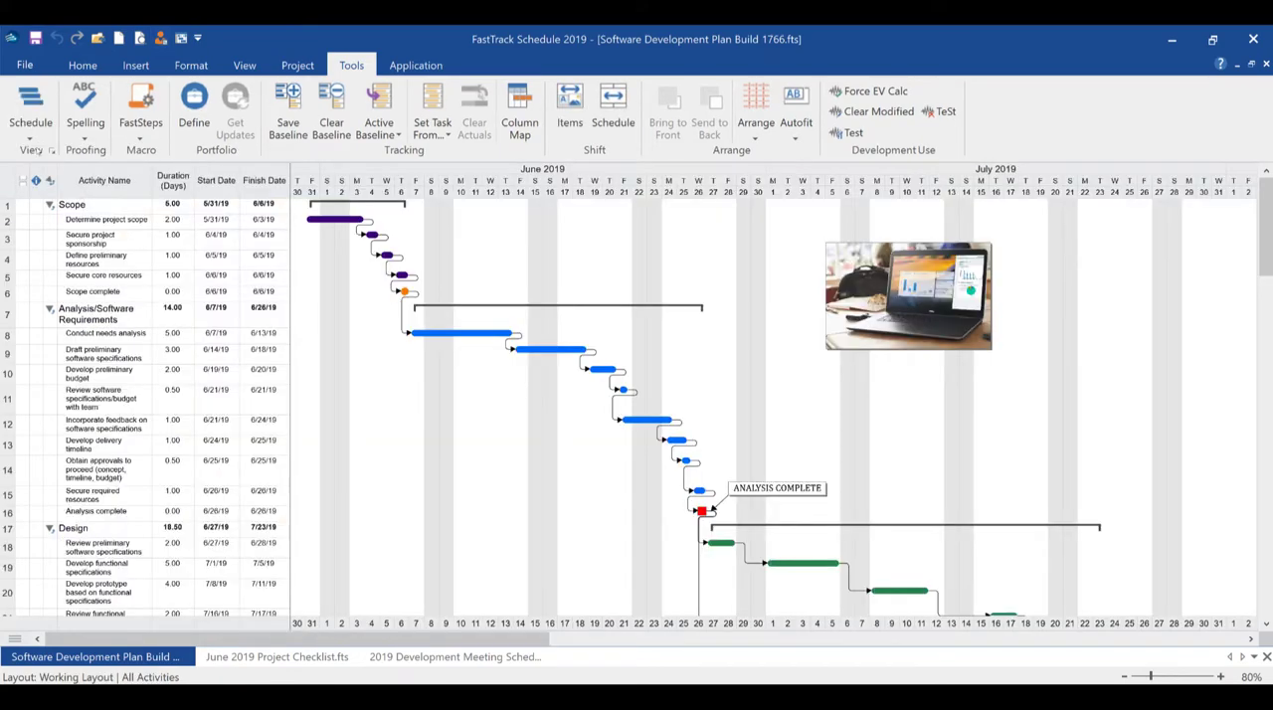
left_click(83, 65)
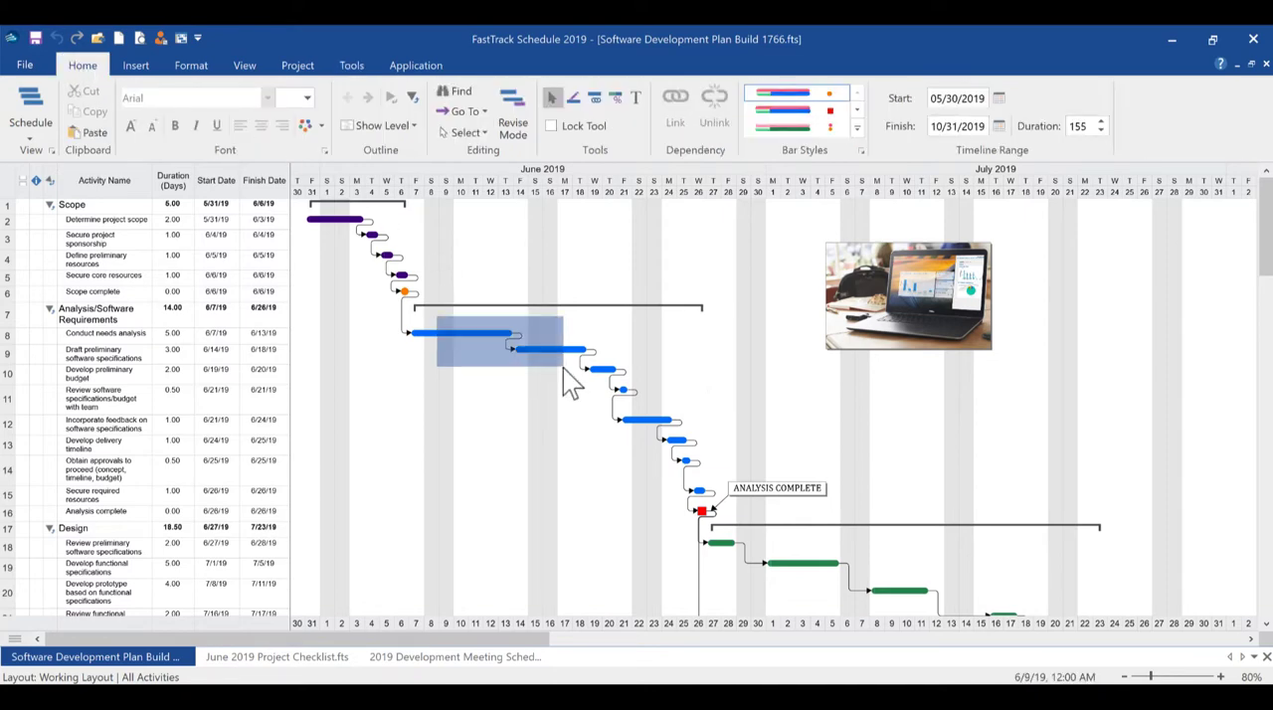
mouse_move(676, 109)
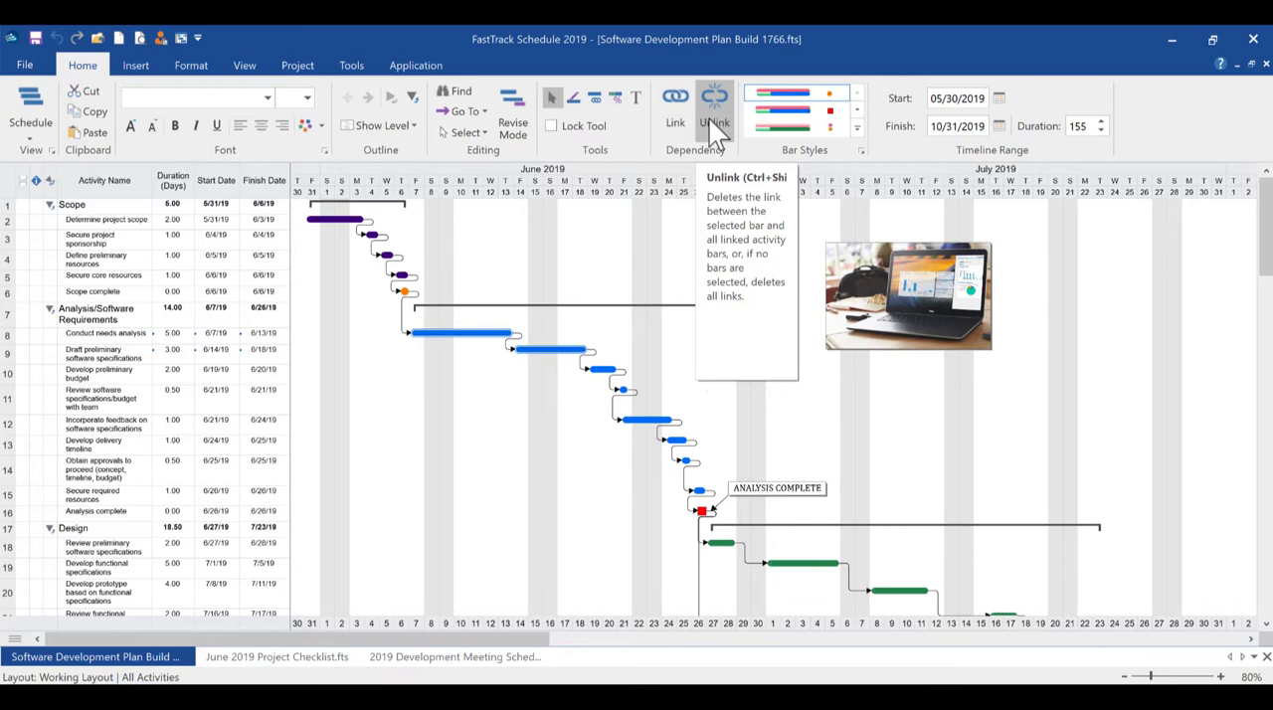
mouse_move(647, 246)
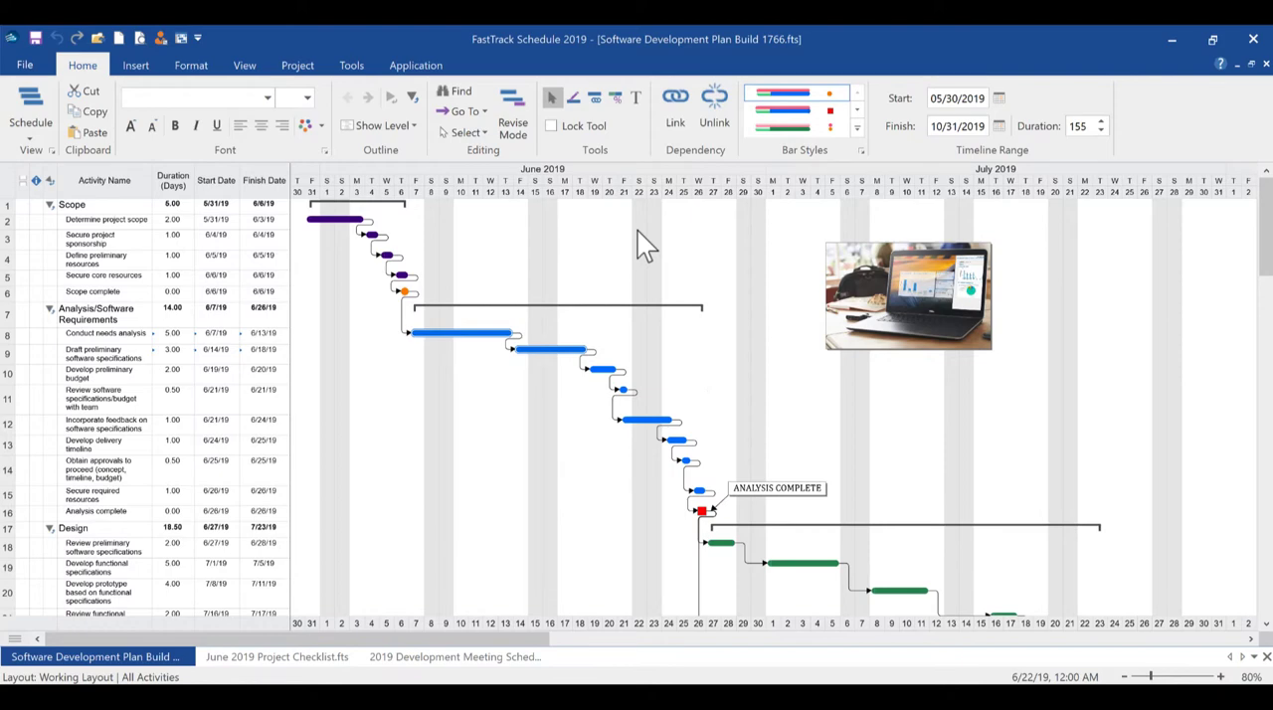
Filter to Resource 2 - Analyst activities, restore all activities, and reopen the Filters list.
left_click(298, 65)
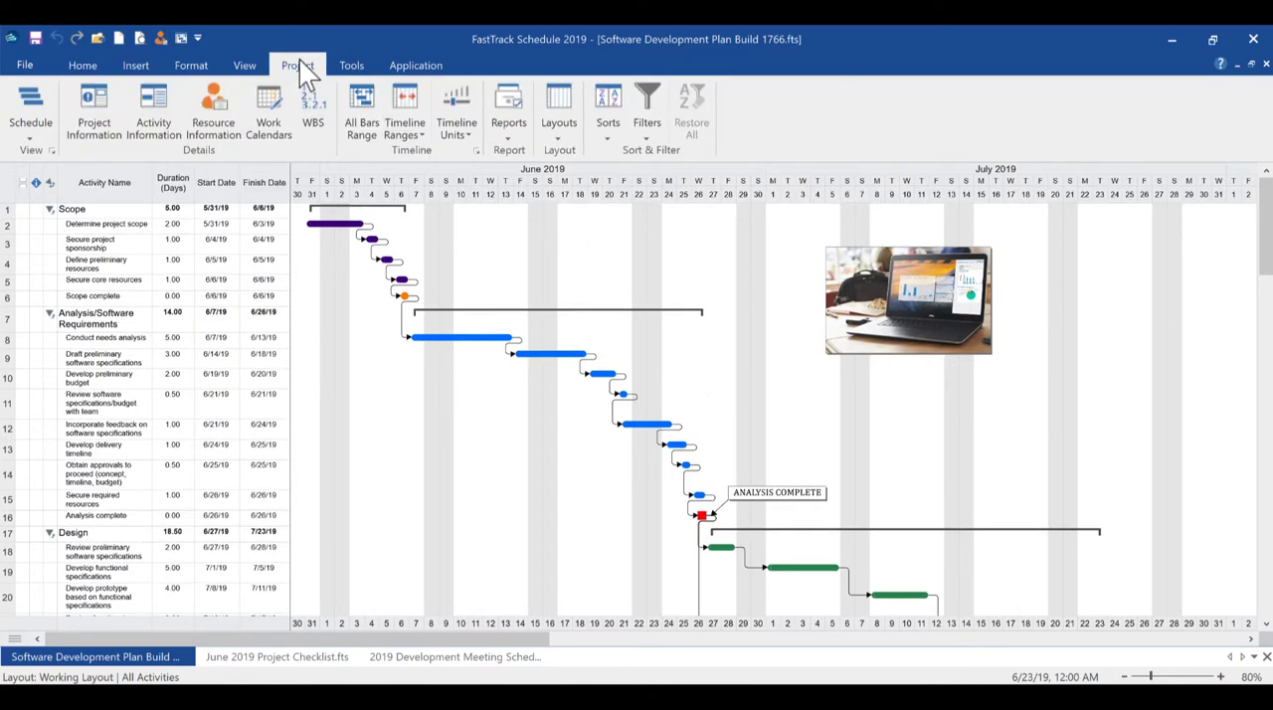
left_click(646, 110)
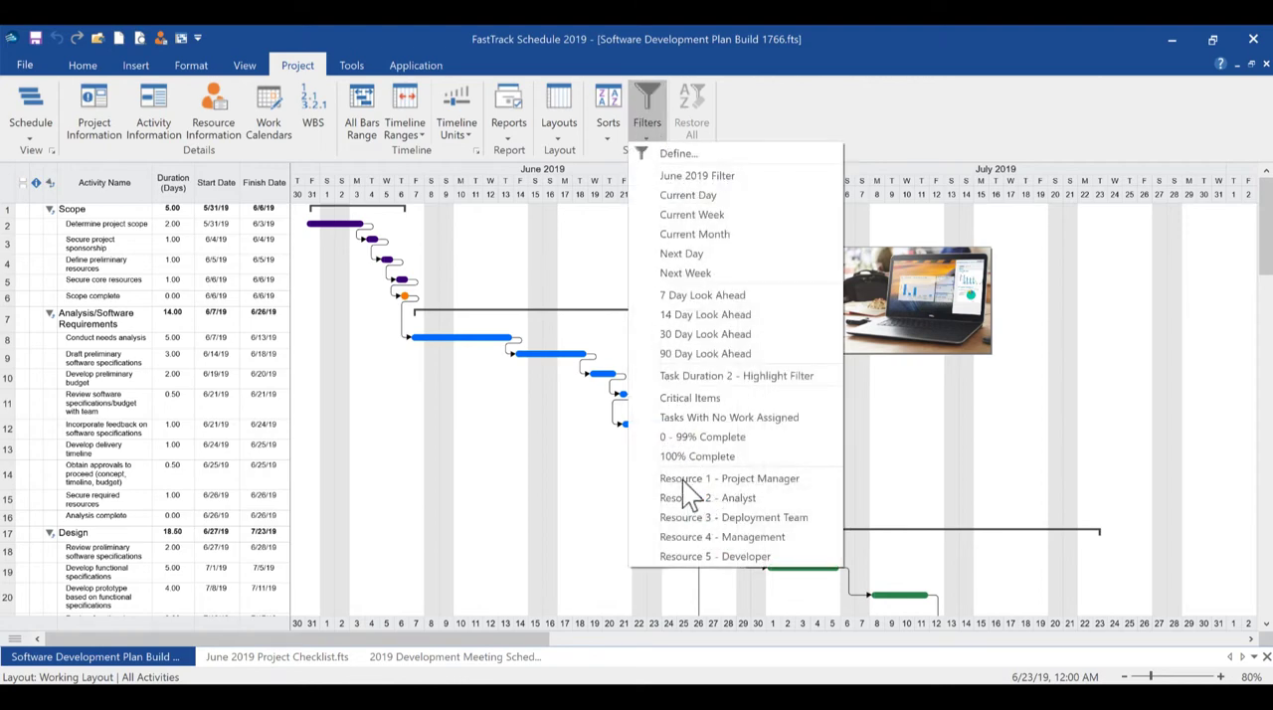
mouse_move(689, 508)
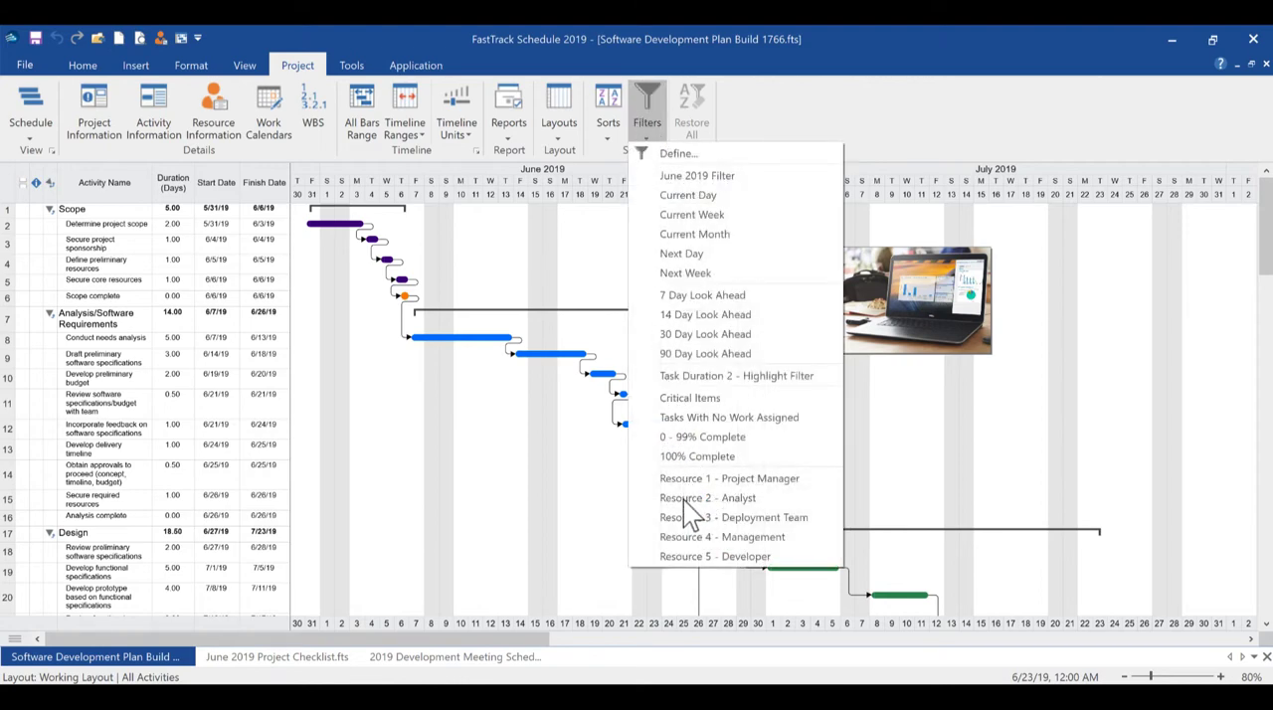
left_click(707, 497)
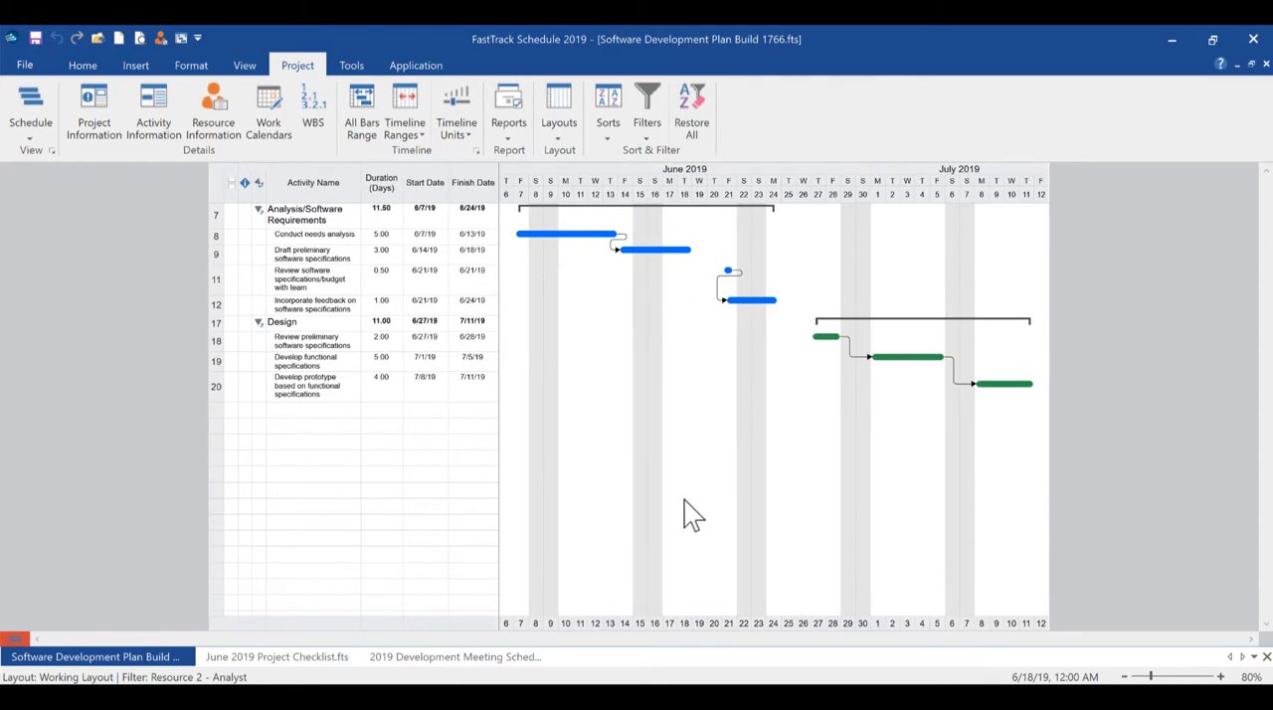
mouse_move(144, 582)
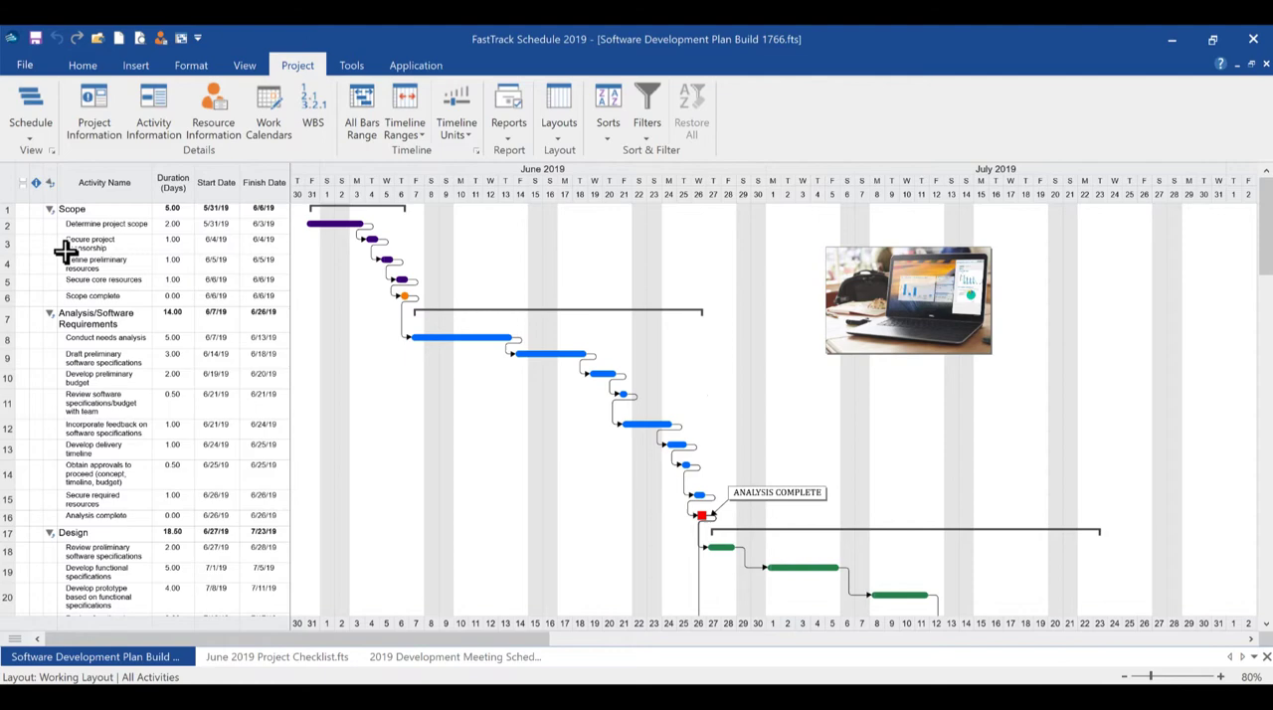
left_click(31, 110)
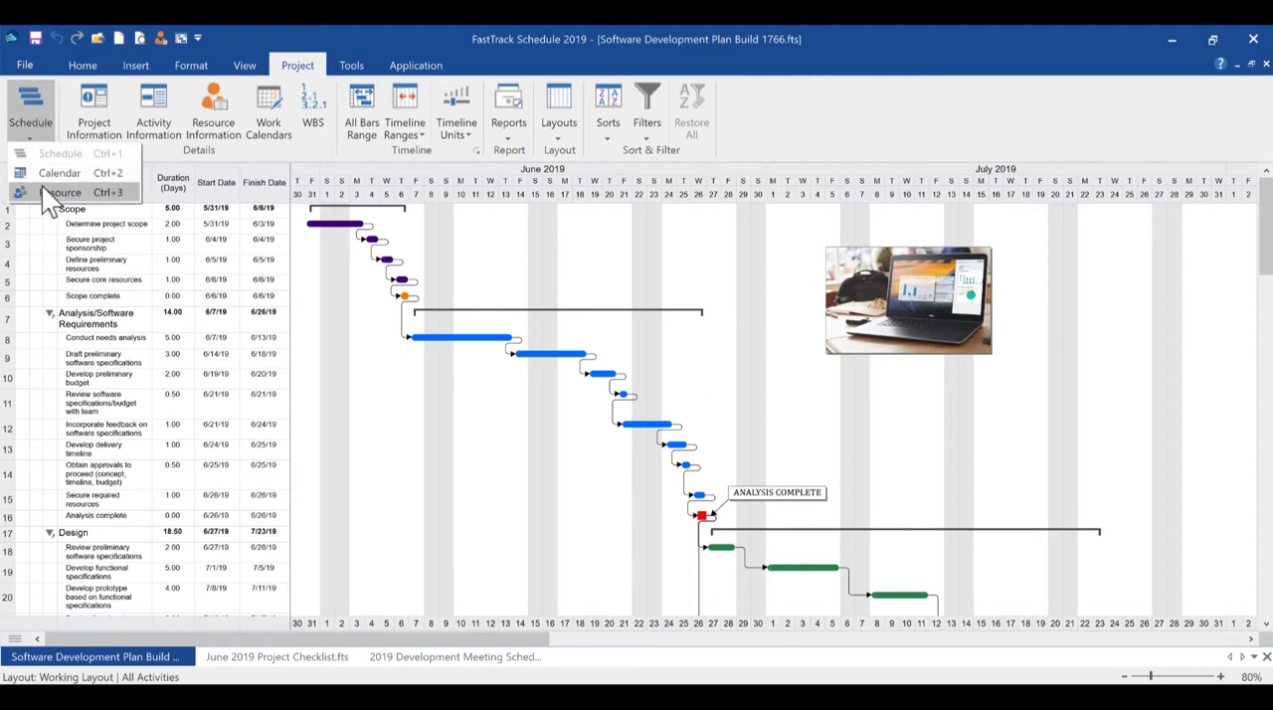
left_click(64, 192)
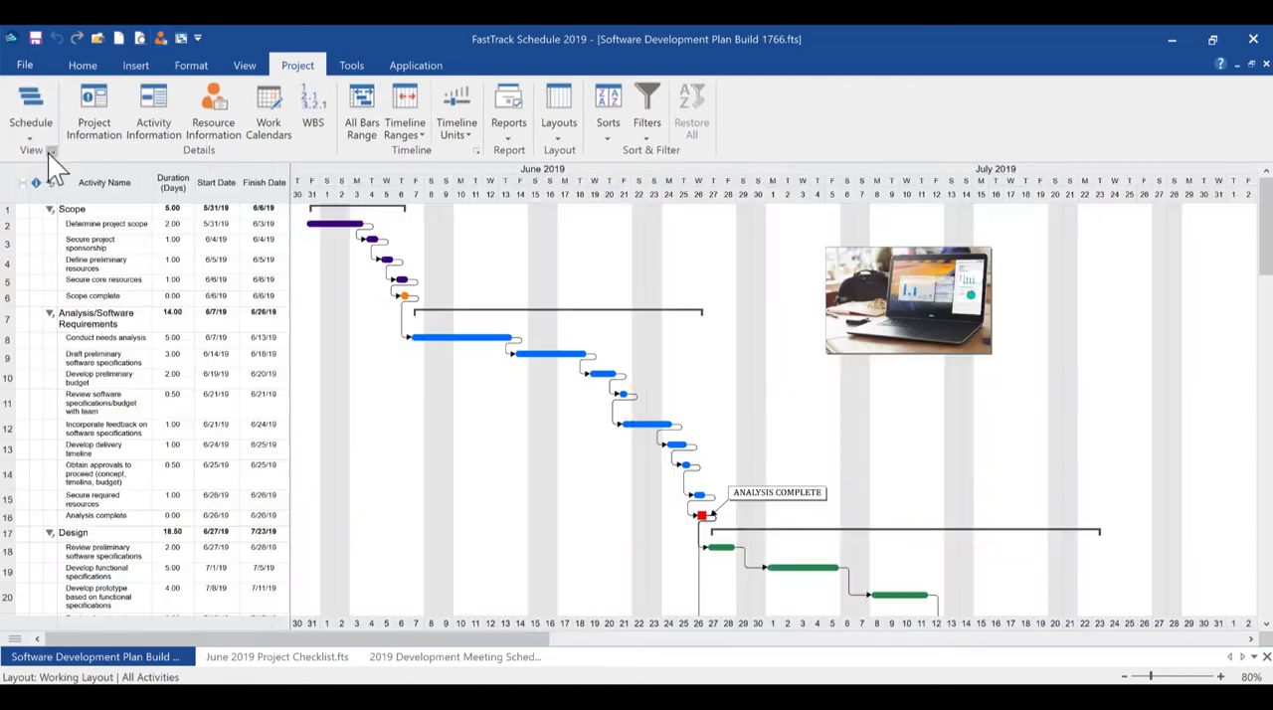
left_click(647, 109)
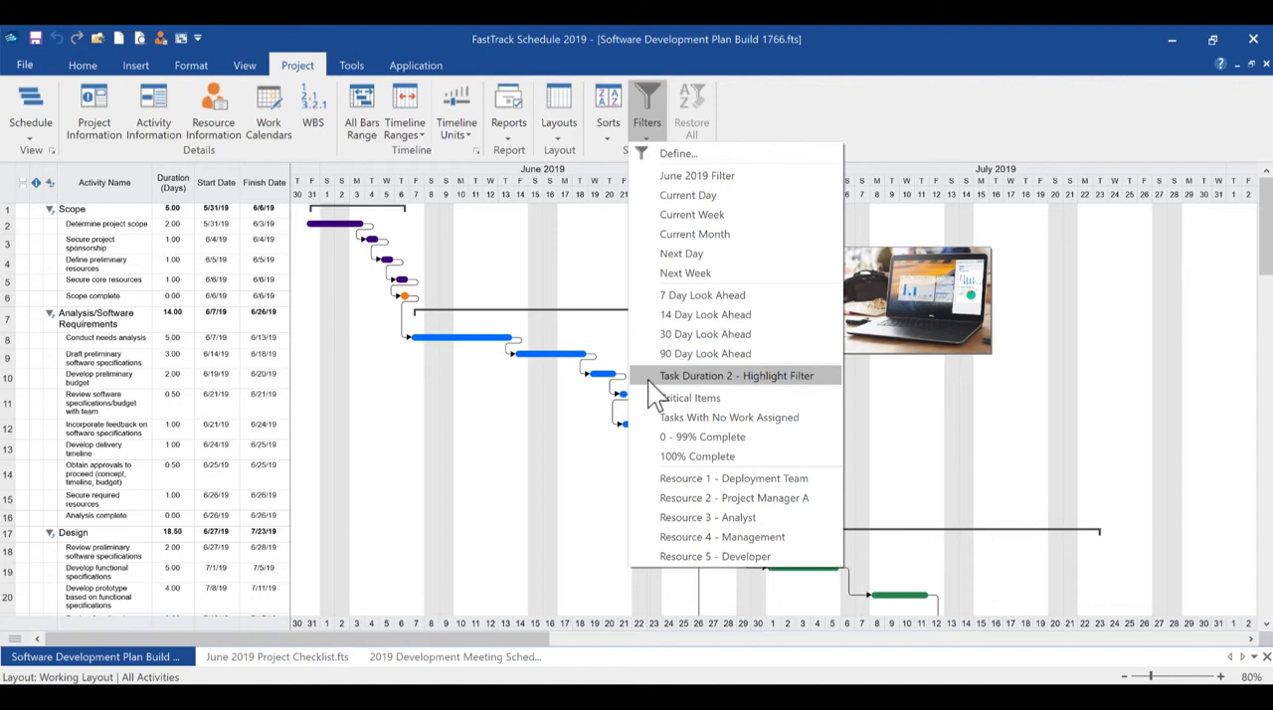
Apply the Task Duration 2 - Highlight Filter to highlight two-day tasks in yellow.
left_click(736, 375)
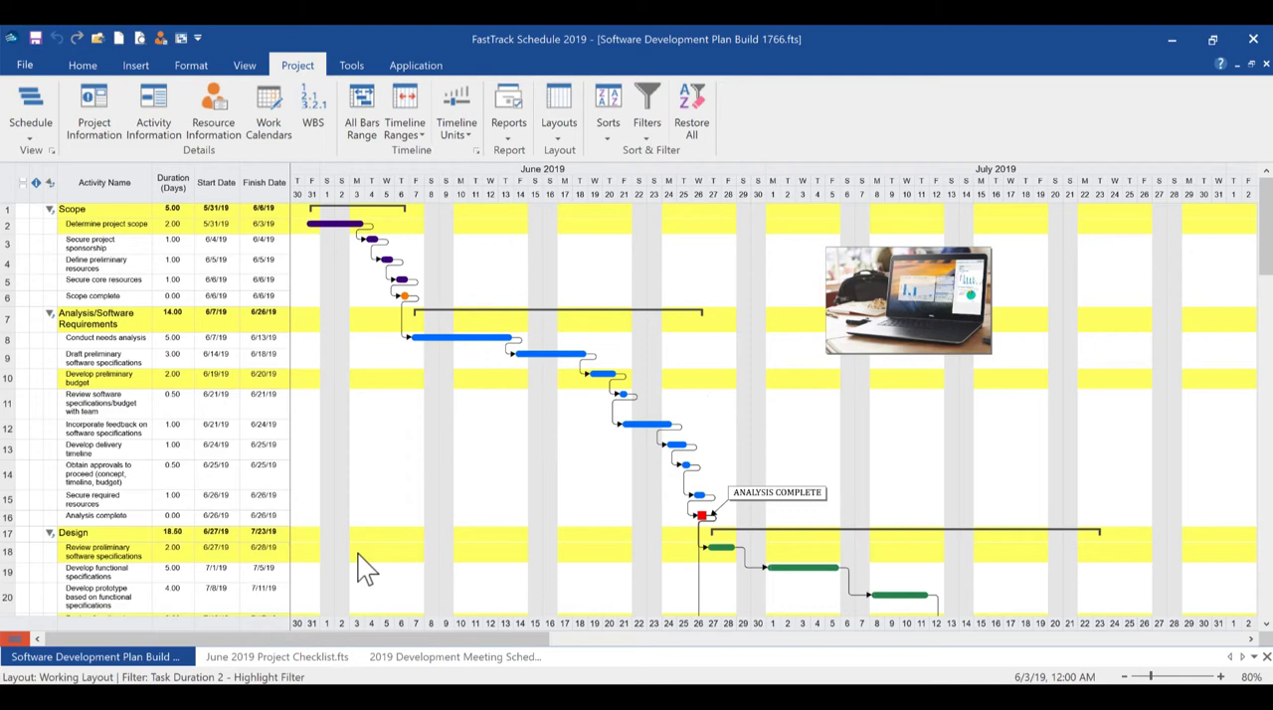
mouse_move(50, 637)
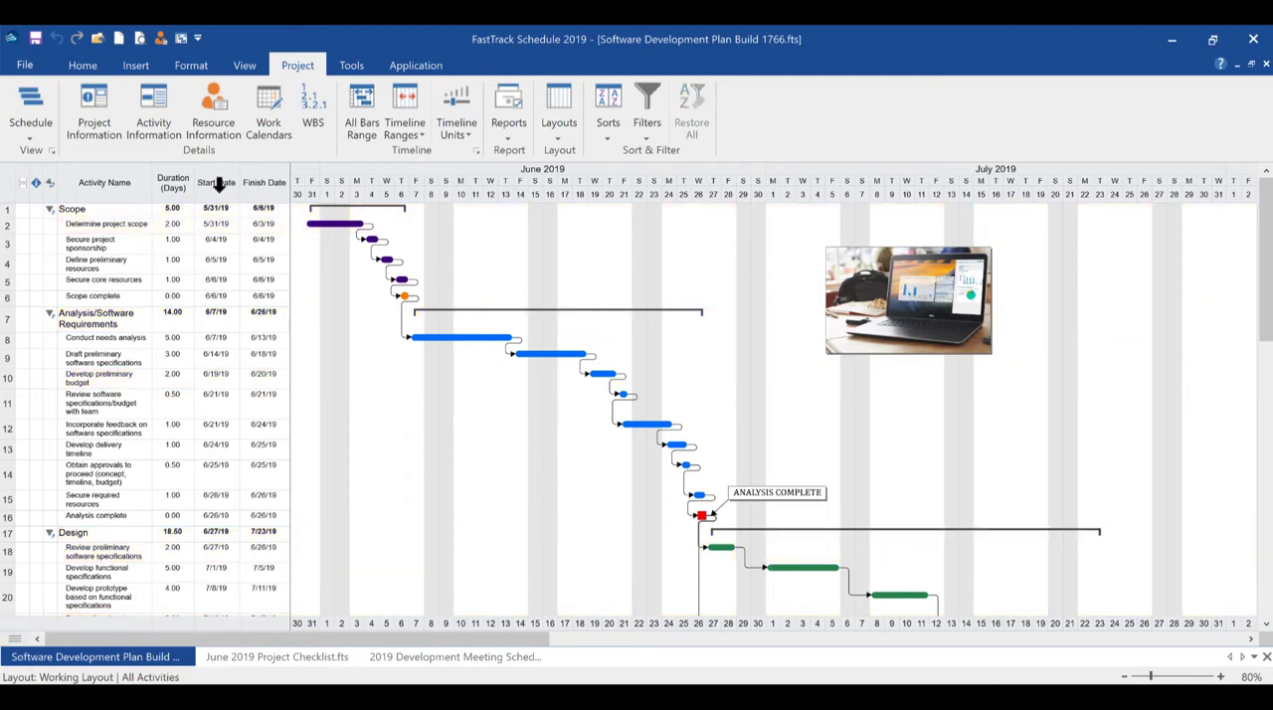
Zoom the Gantt schedule to 50% magnification, then bring back the project commands.
left_click(244, 64)
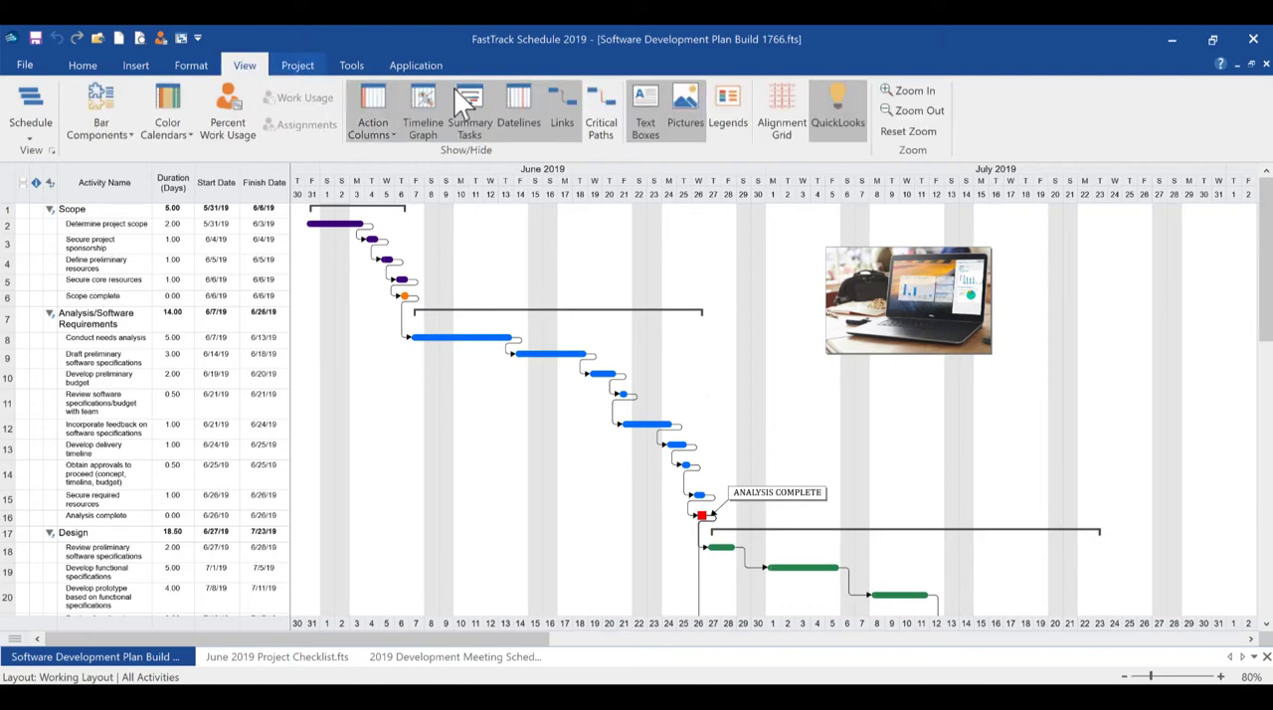
left_click(910, 90)
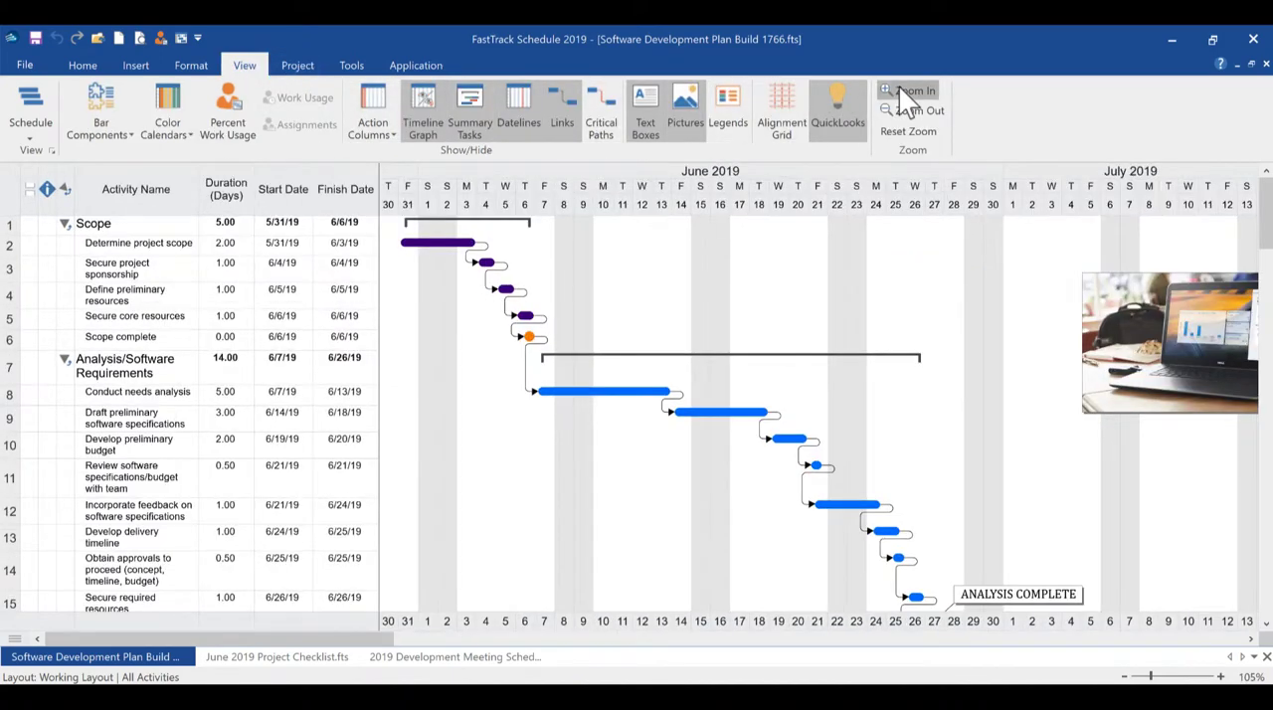
left_click(913, 91)
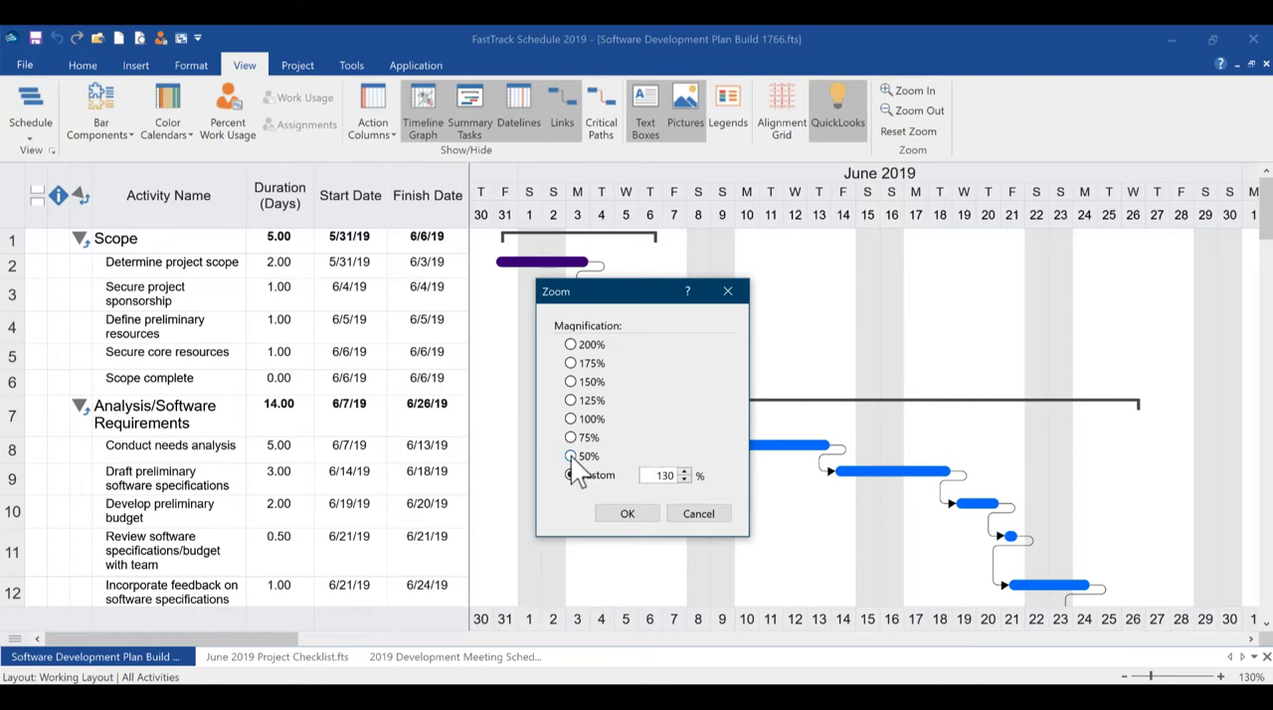
left_click(627, 513)
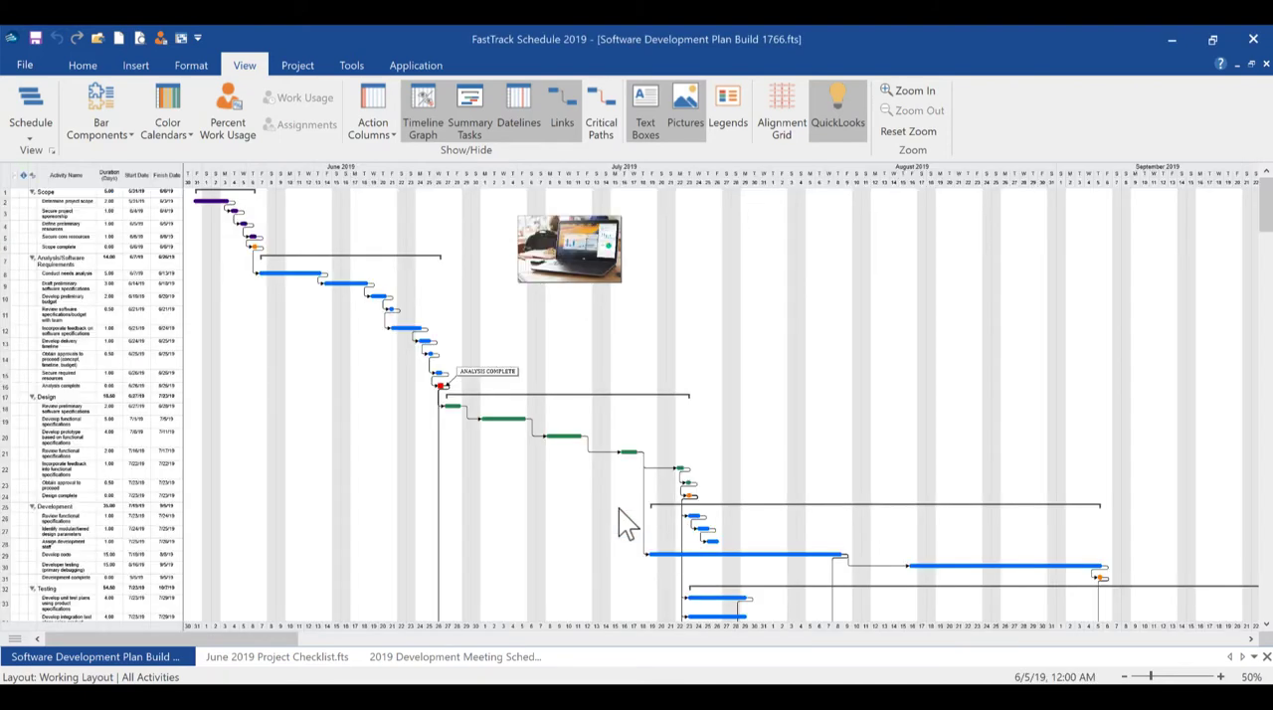
left_click(296, 64)
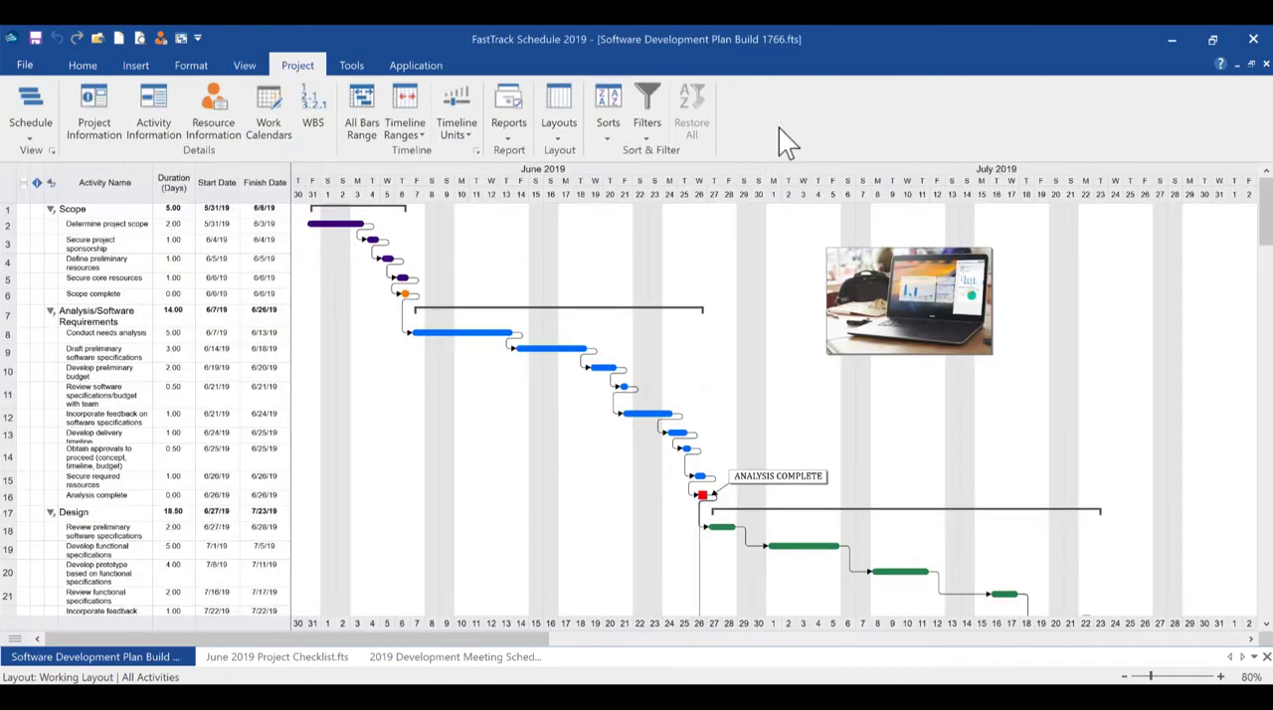
Preview the Resource Layout and Cost Layout, then switch back to the Working Layout.
left_click(508, 109)
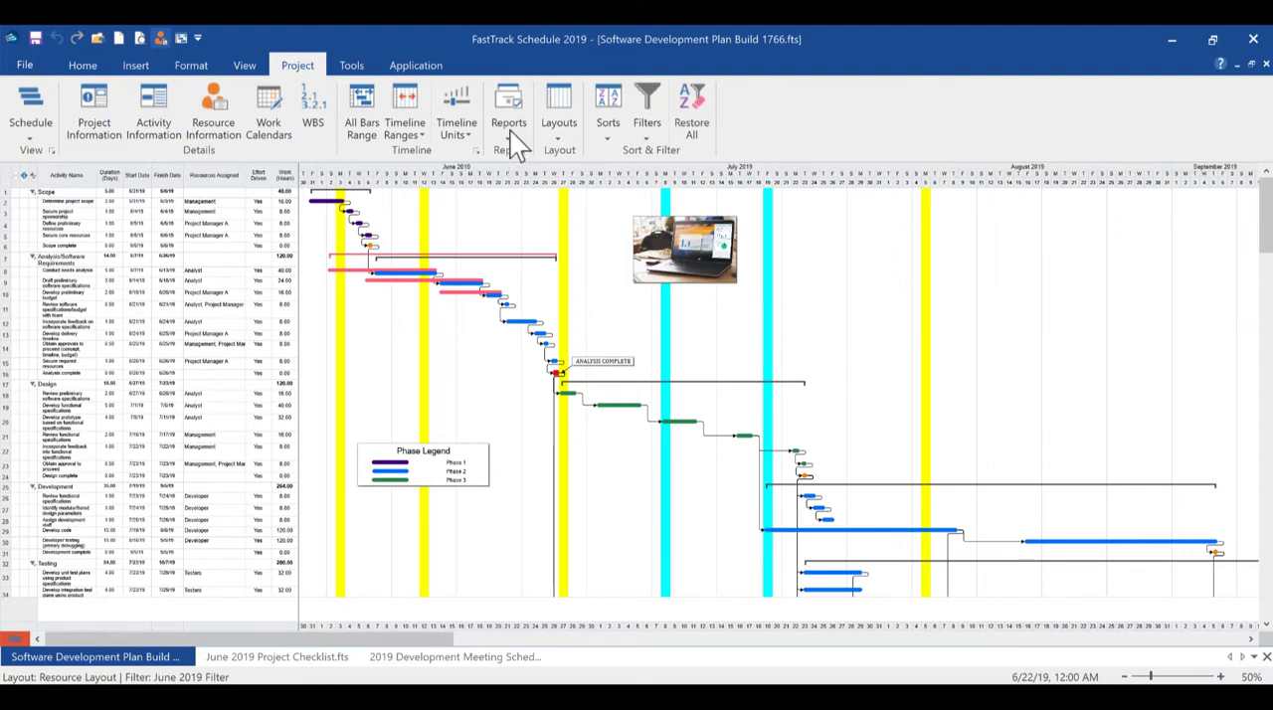
left_click(558, 110)
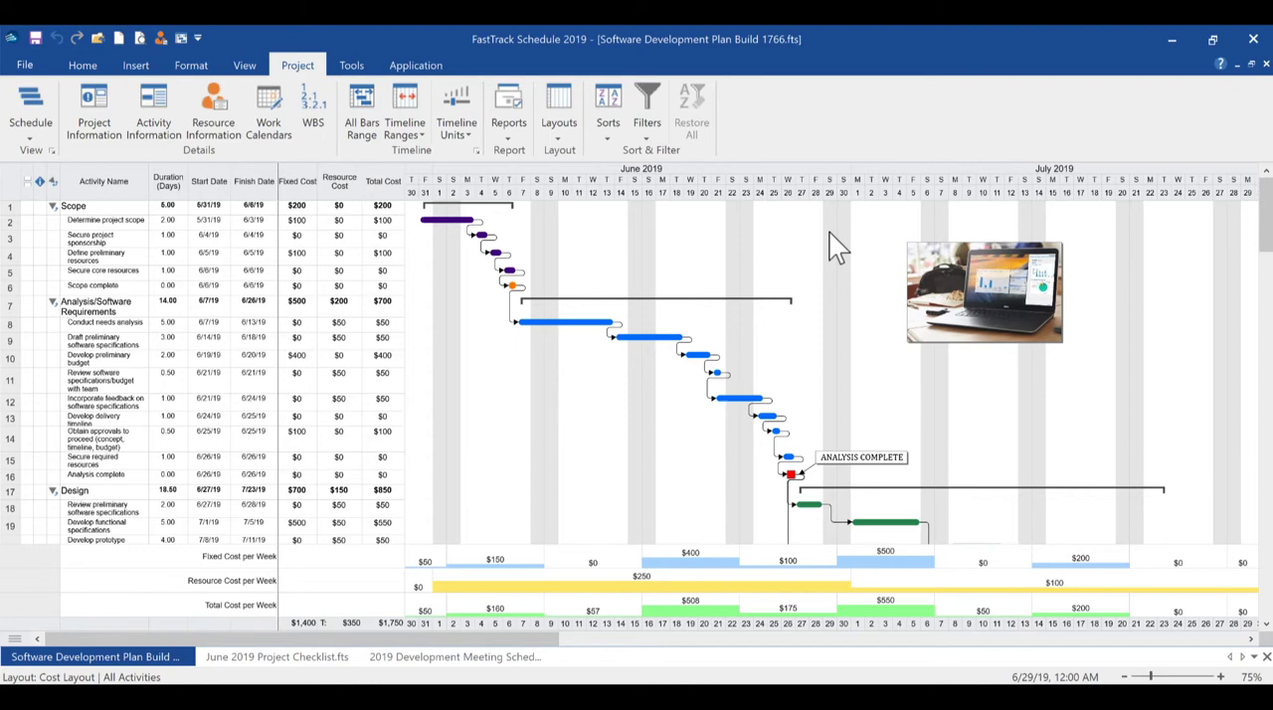
left_click(508, 111)
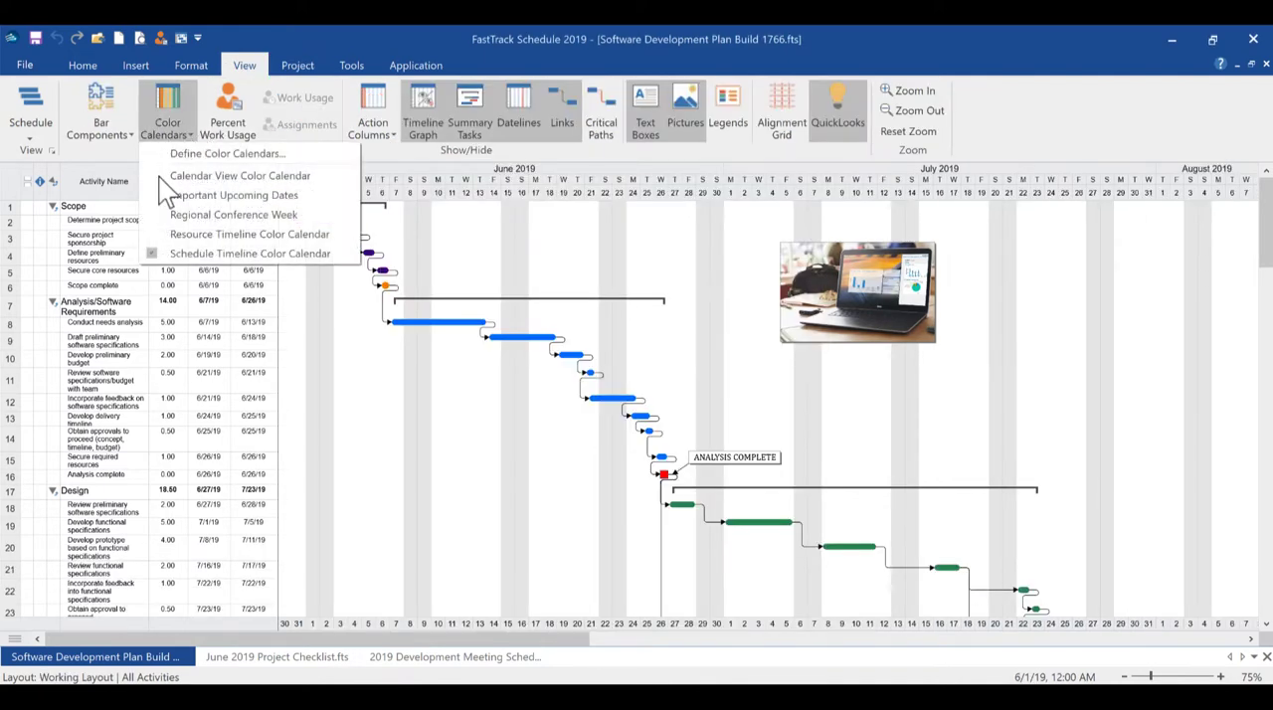
left_click(233, 214)
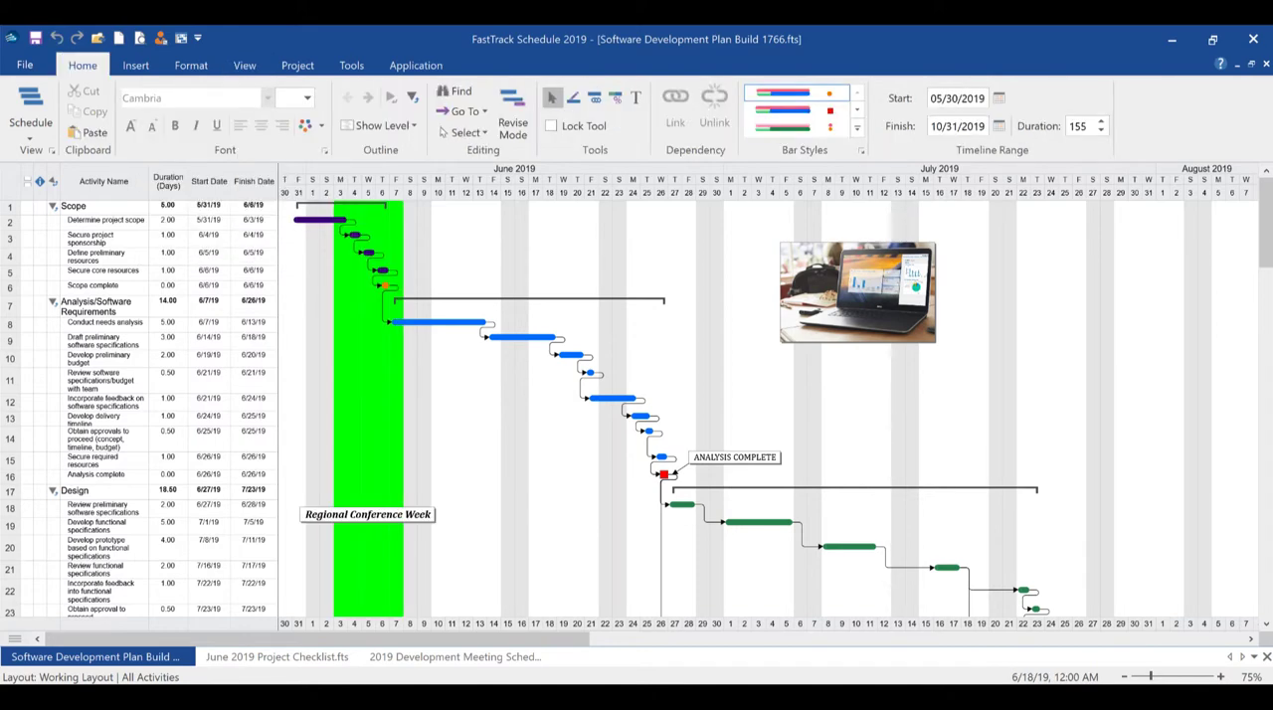
left_click(244, 65)
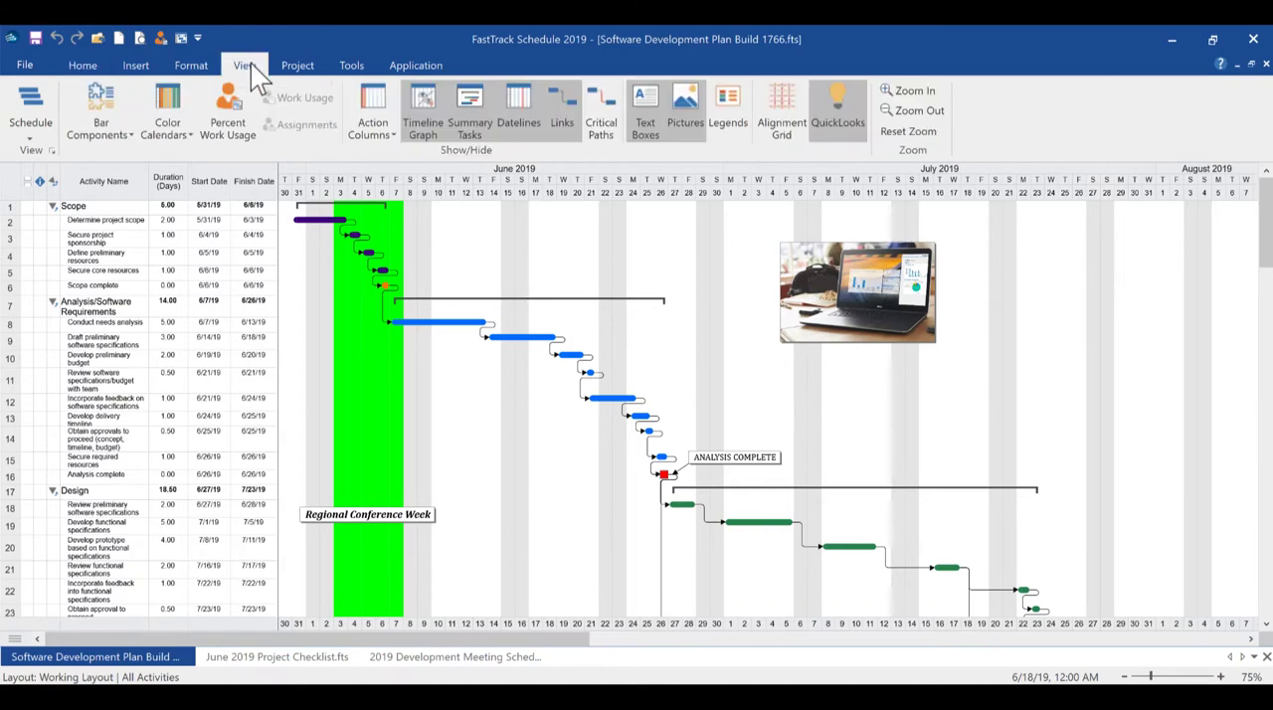
left_click(166, 110)
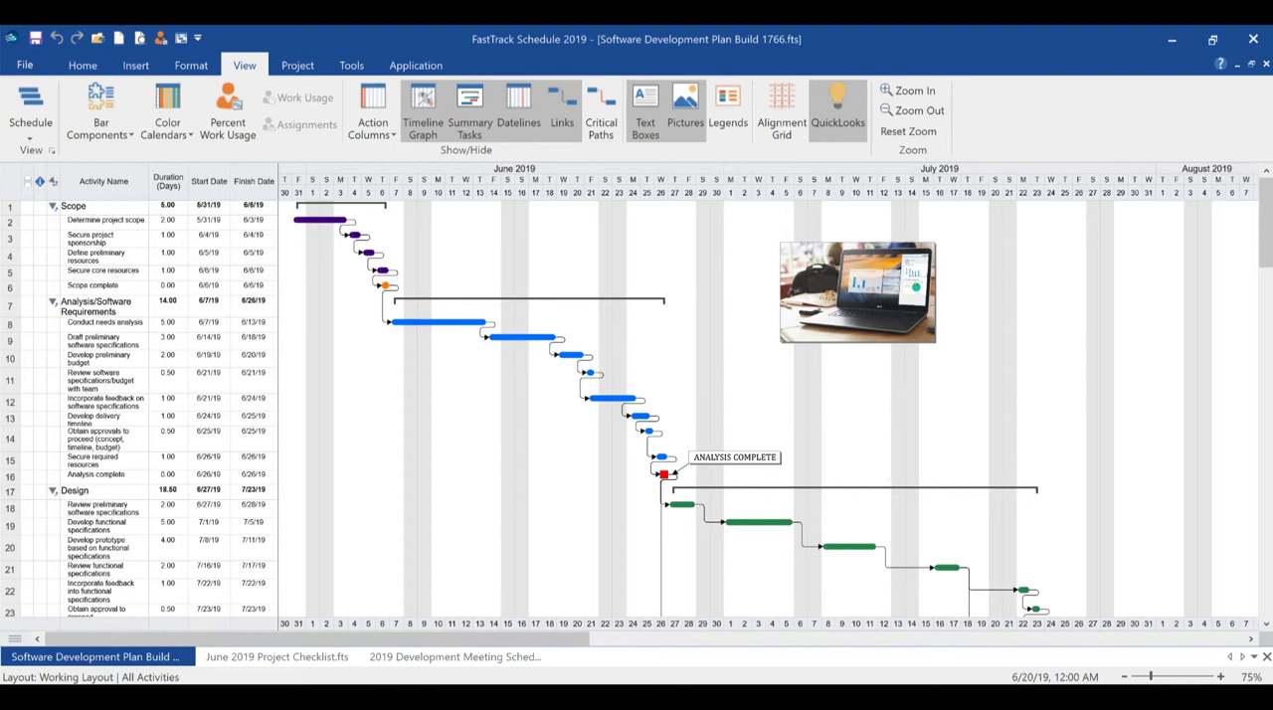
mouse_move(92, 134)
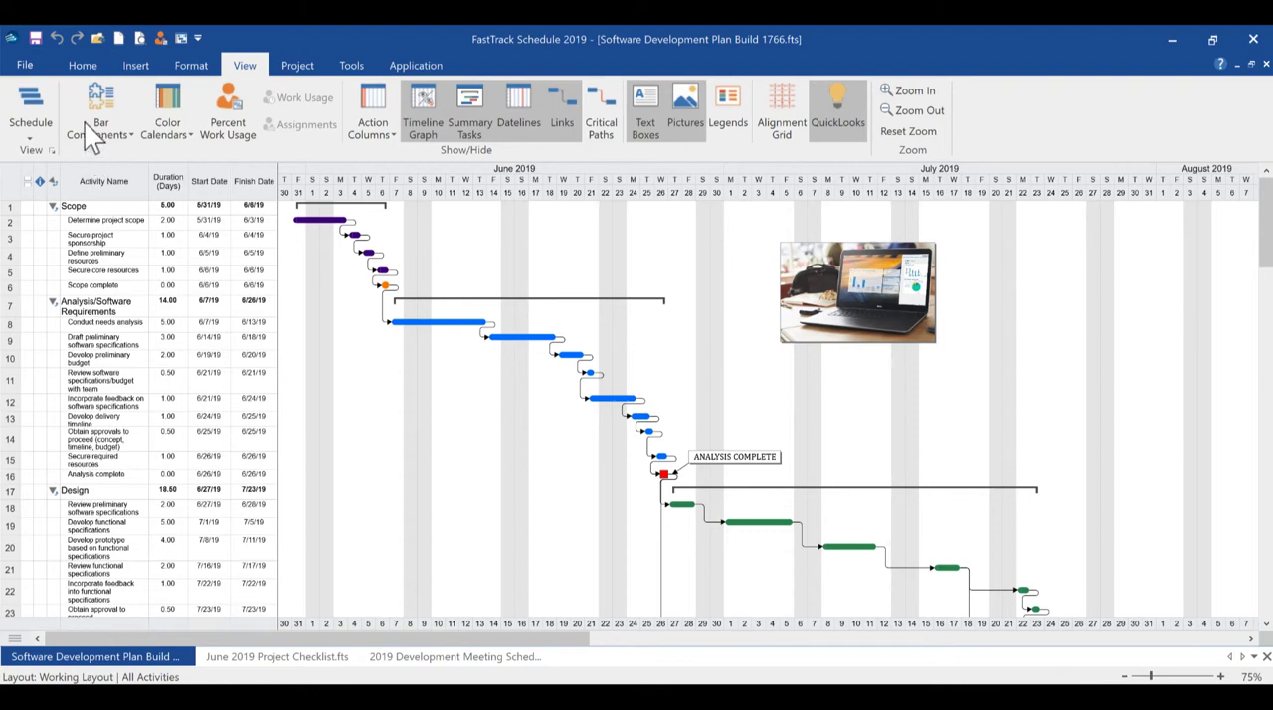
left_click(100, 110)
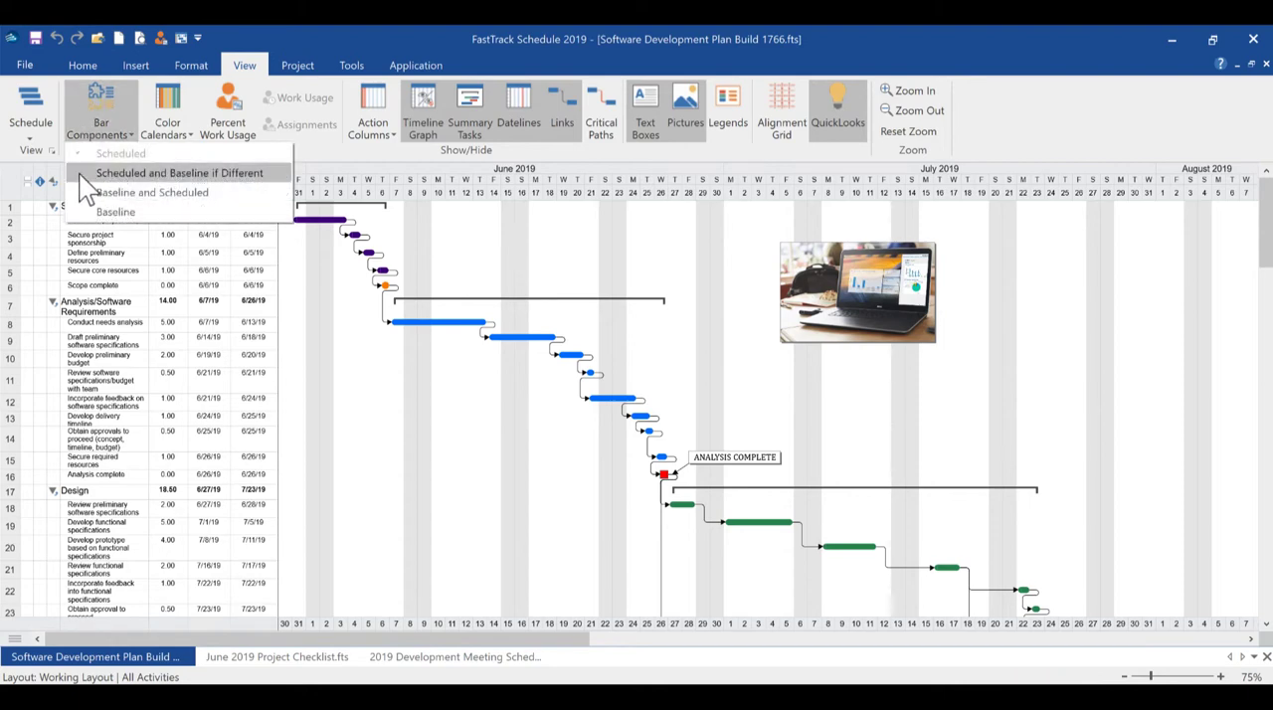
left_click(179, 172)
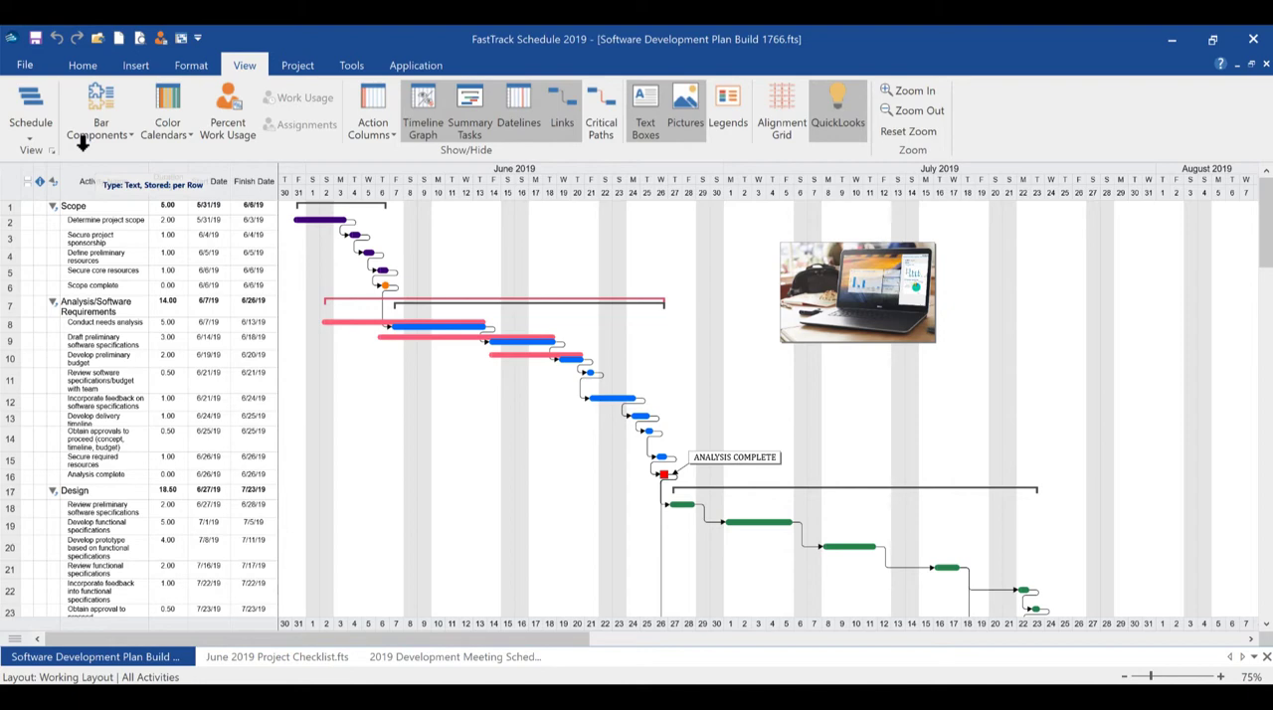
left_click(100, 111)
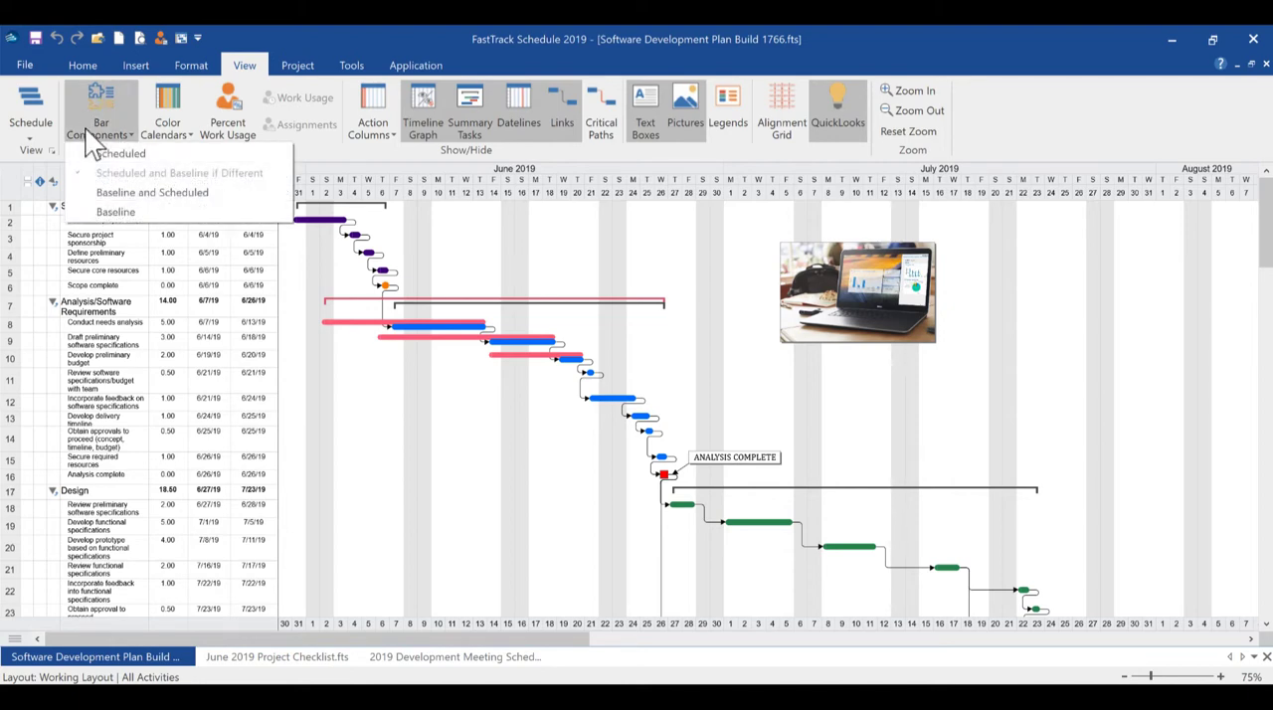
mouse_move(116, 212)
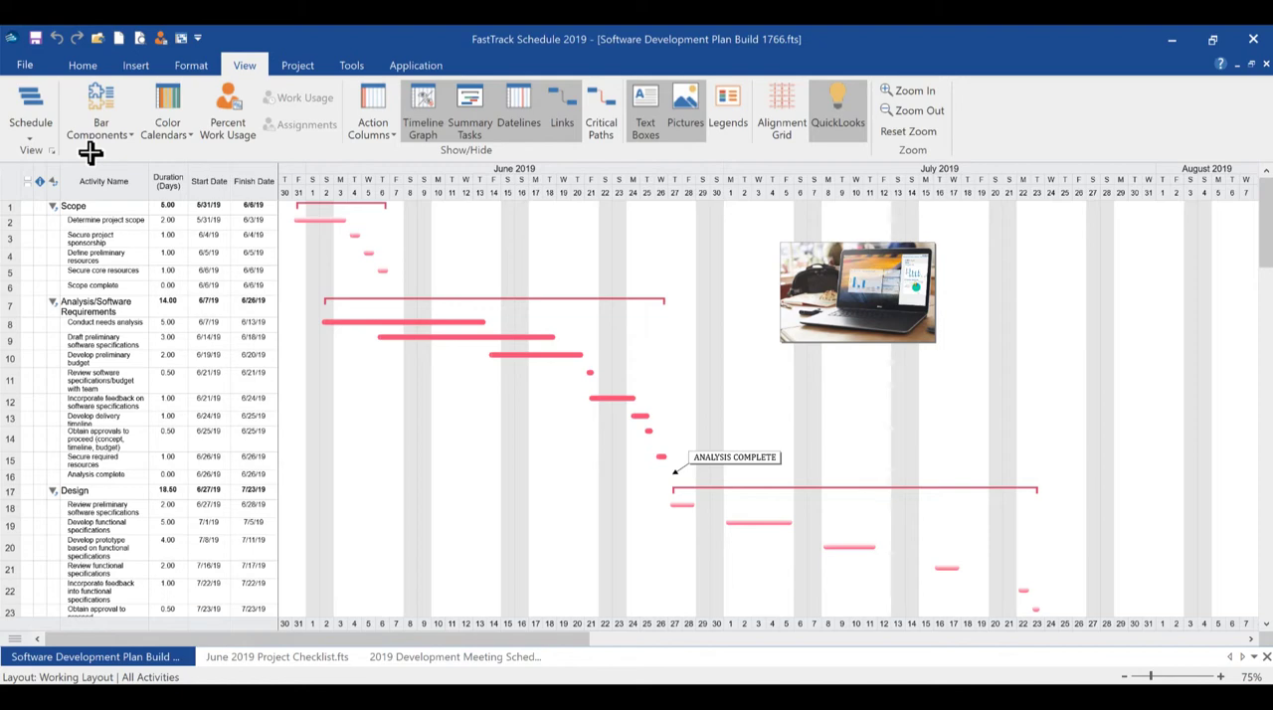
left_click(99, 109)
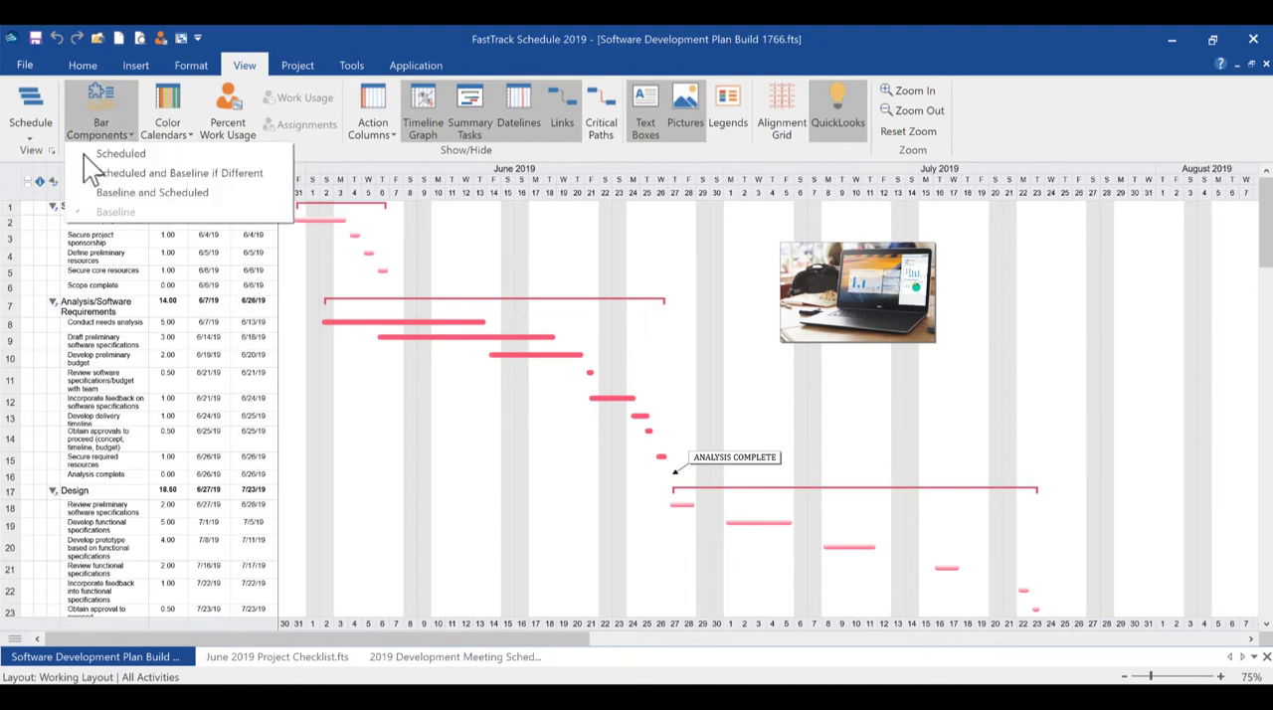
left_click(120, 153)
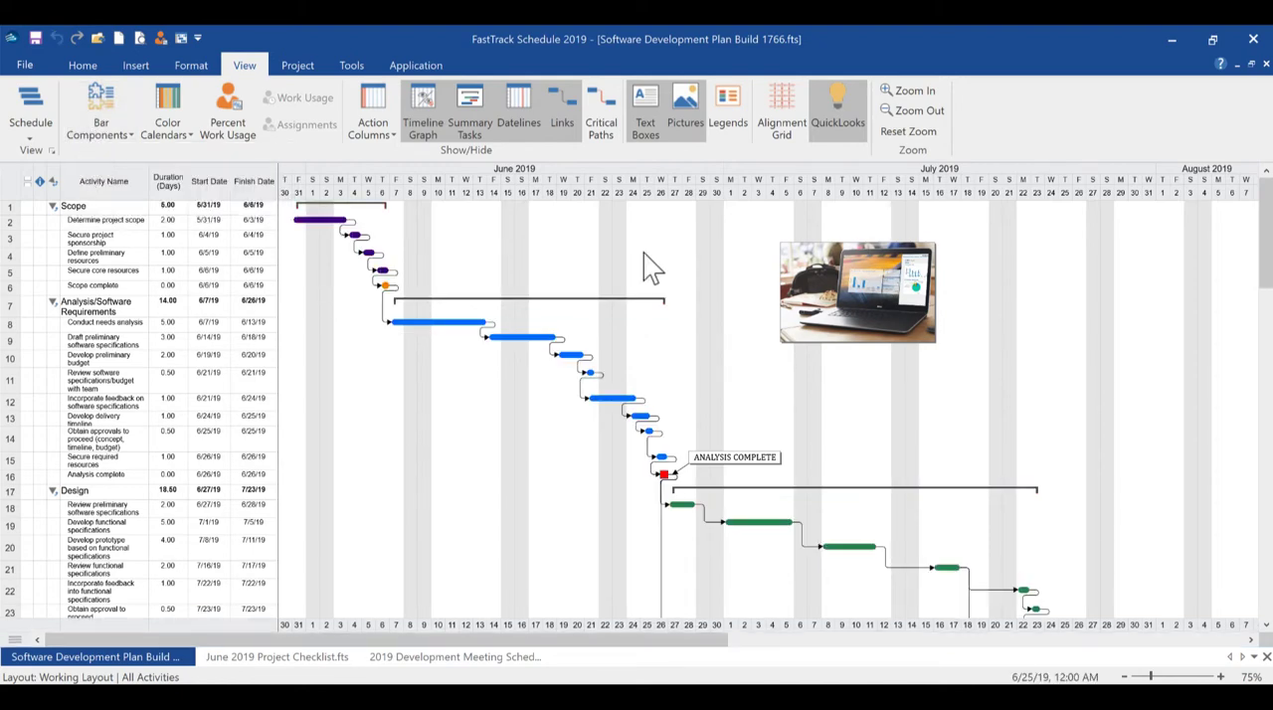
Highlight the critical path in red and zoom the timeline out.
left_click(601, 109)
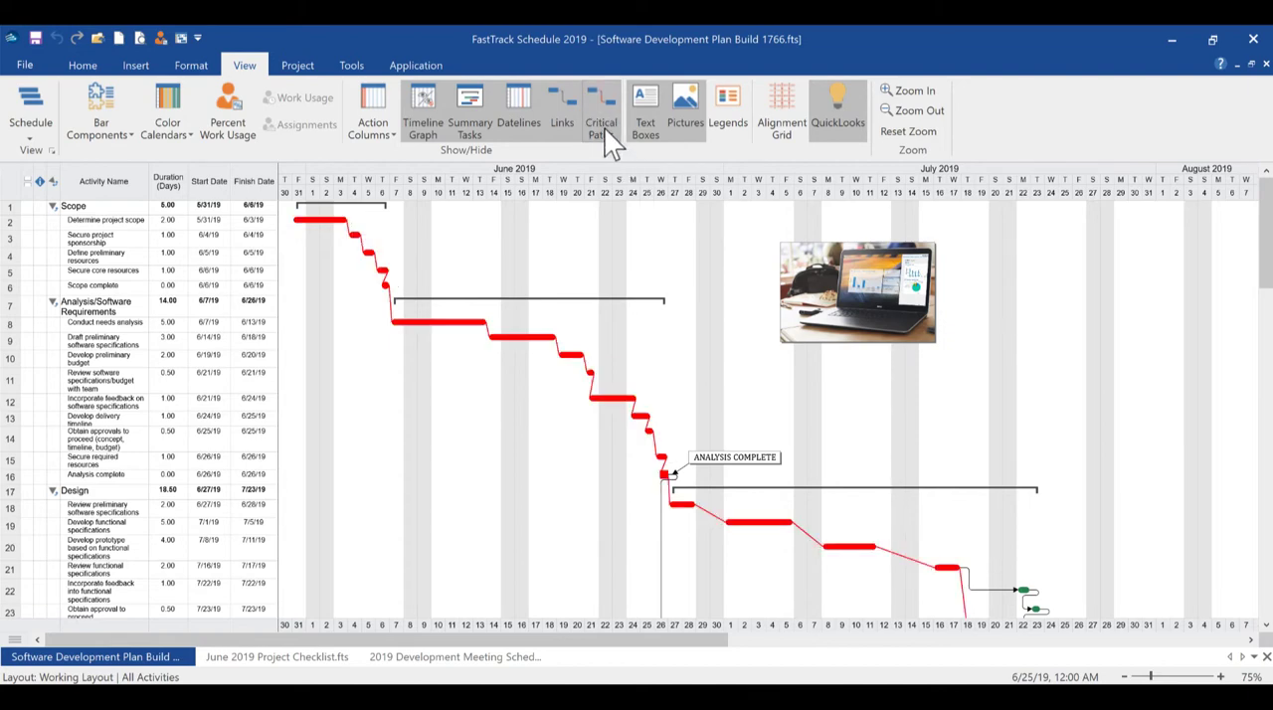
mouse_move(905, 122)
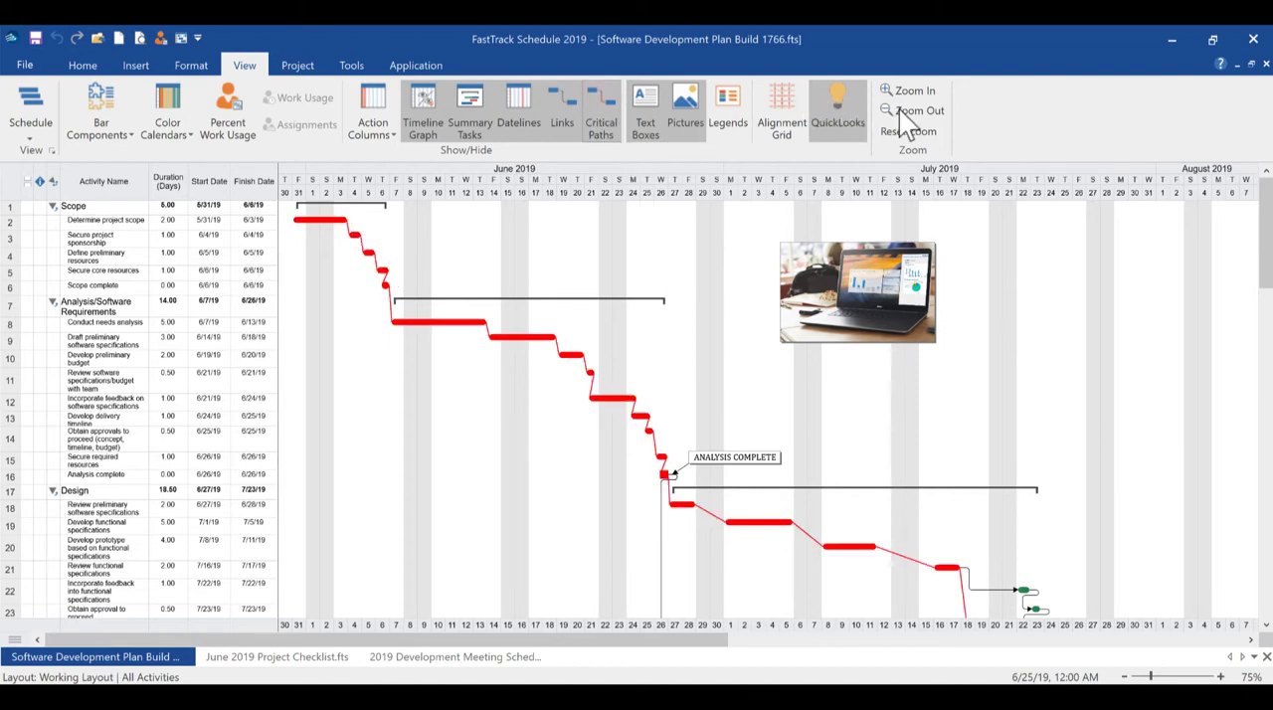
left_click(910, 110)
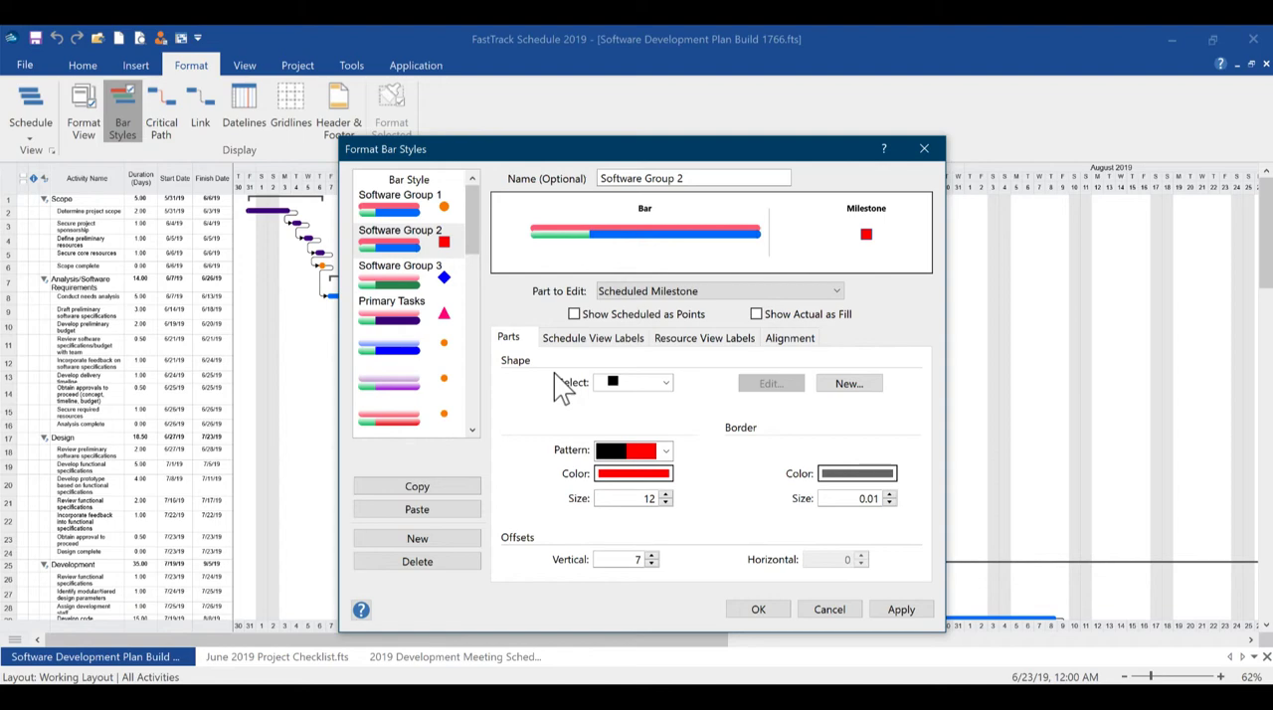
Close the Format Bar Styles dialog.
left_click(593, 338)
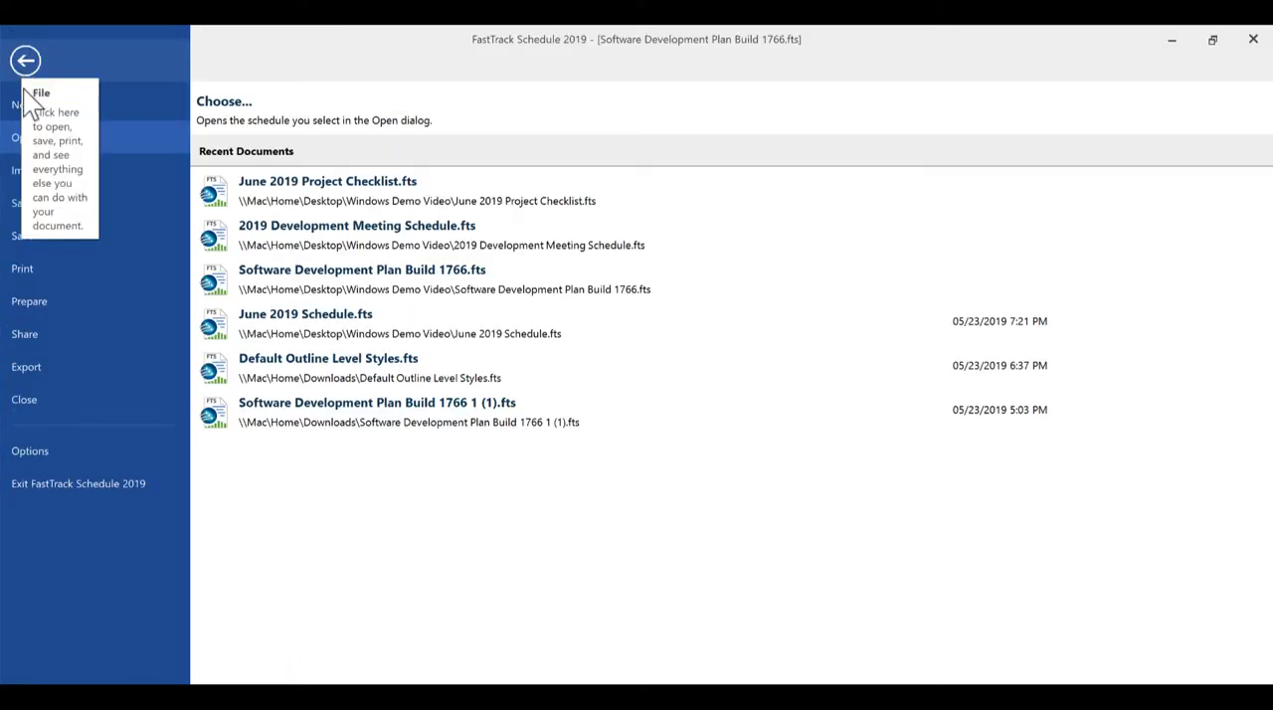
View the Import options, then leave Backstage for the Gantt schedule.
left_click(27, 170)
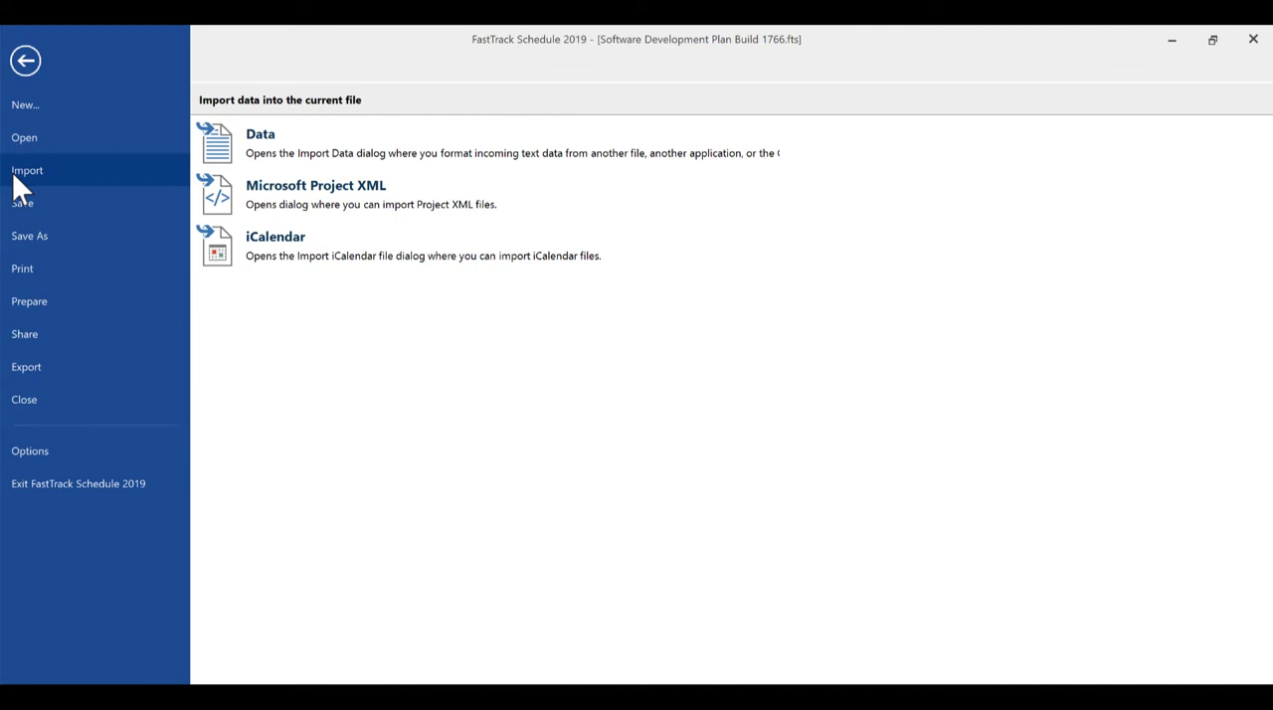
left_click(25, 60)
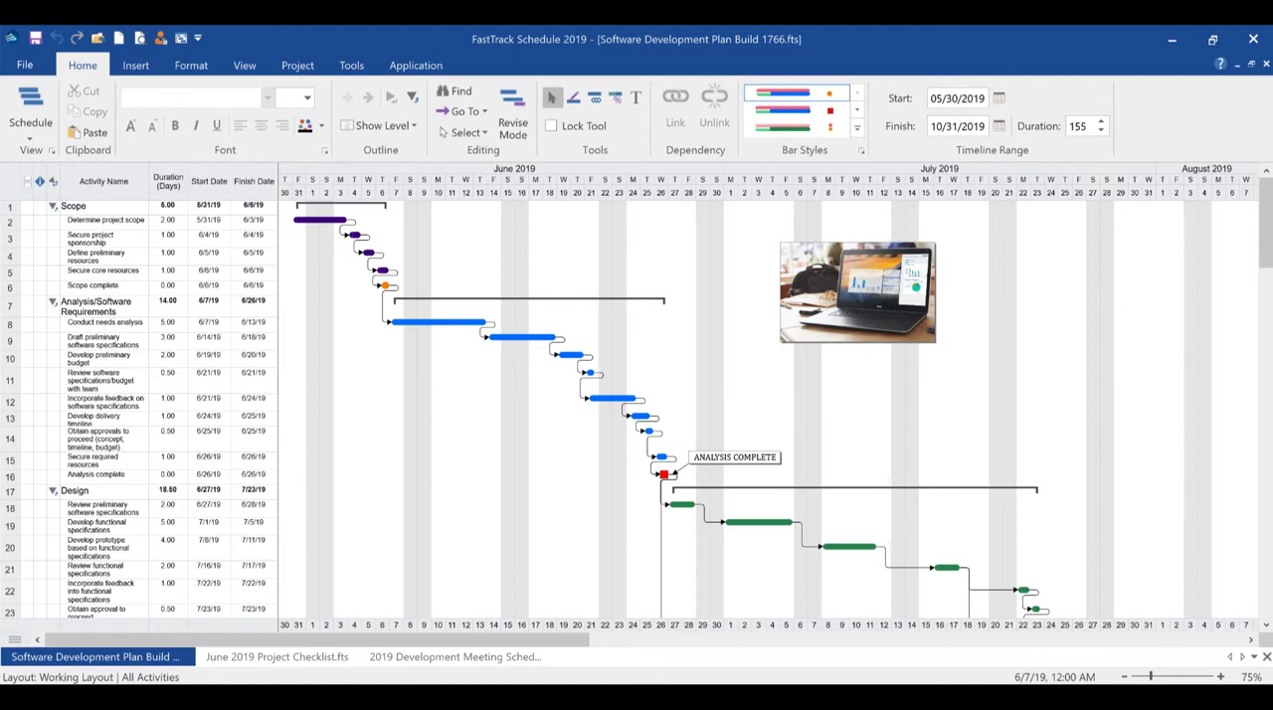
Open the list of interface color themes in the Application settings.
left_click(416, 65)
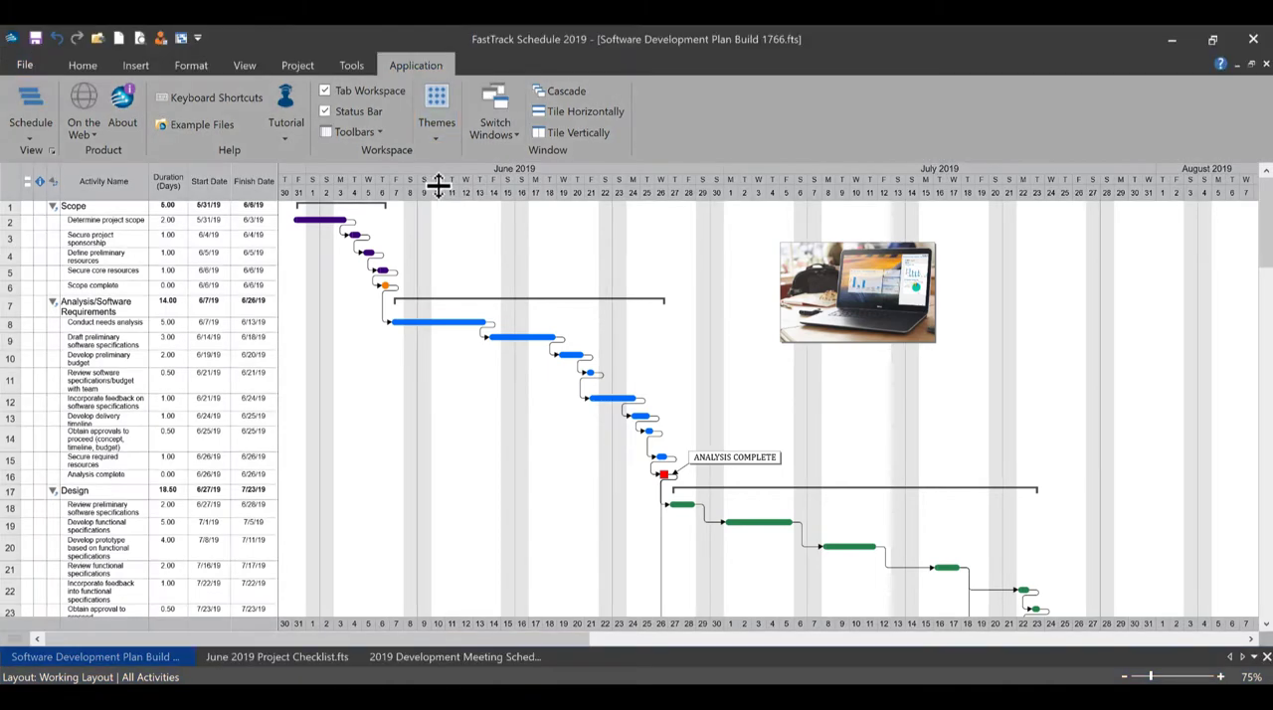
left_click(435, 105)
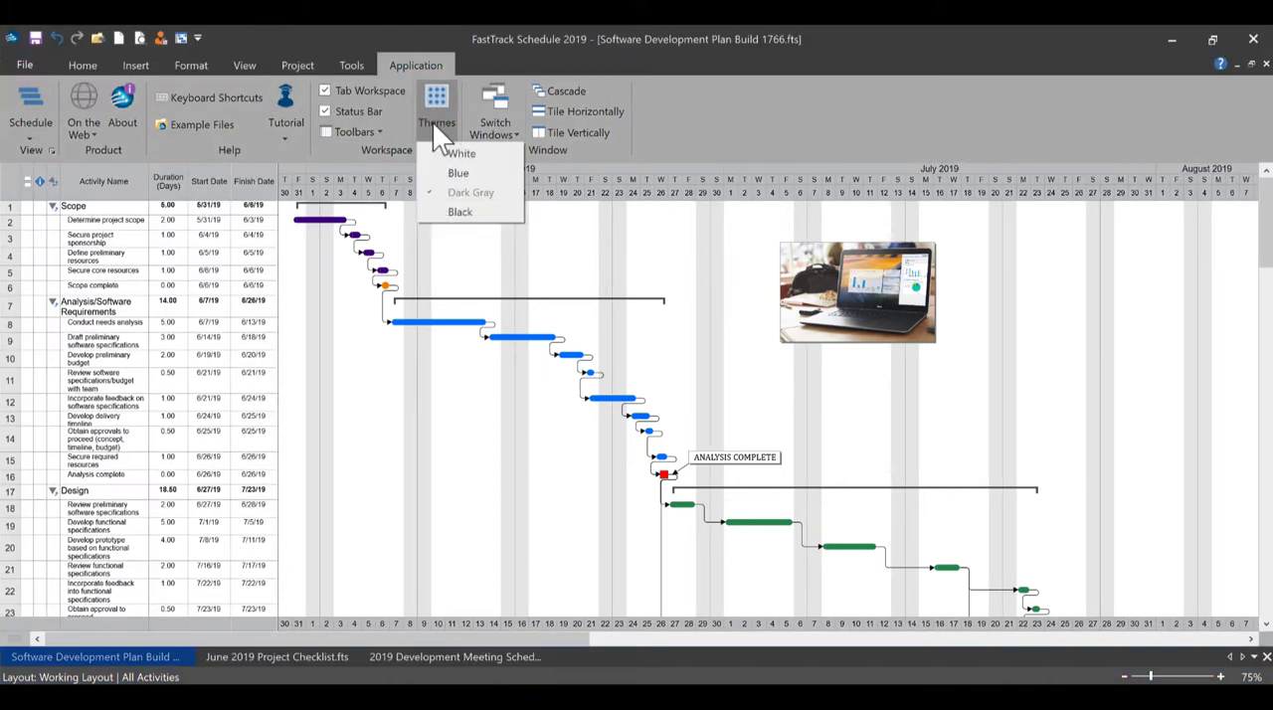